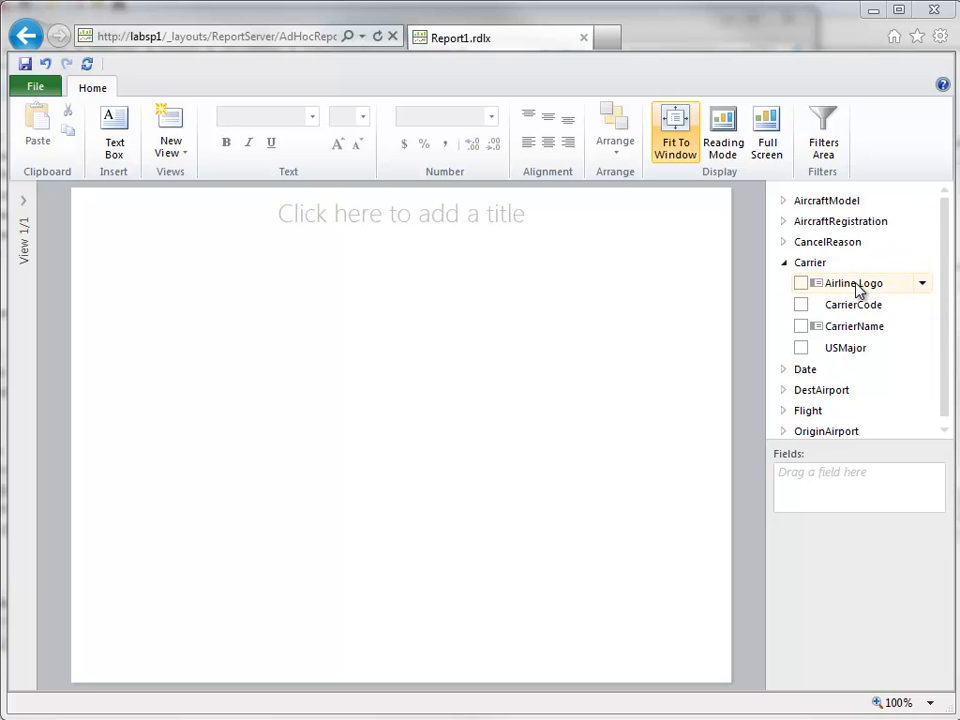
# - Add Airline Logo, CarrierCode and CarrierName from Carrier as a report table
pyautogui.click(800, 284)
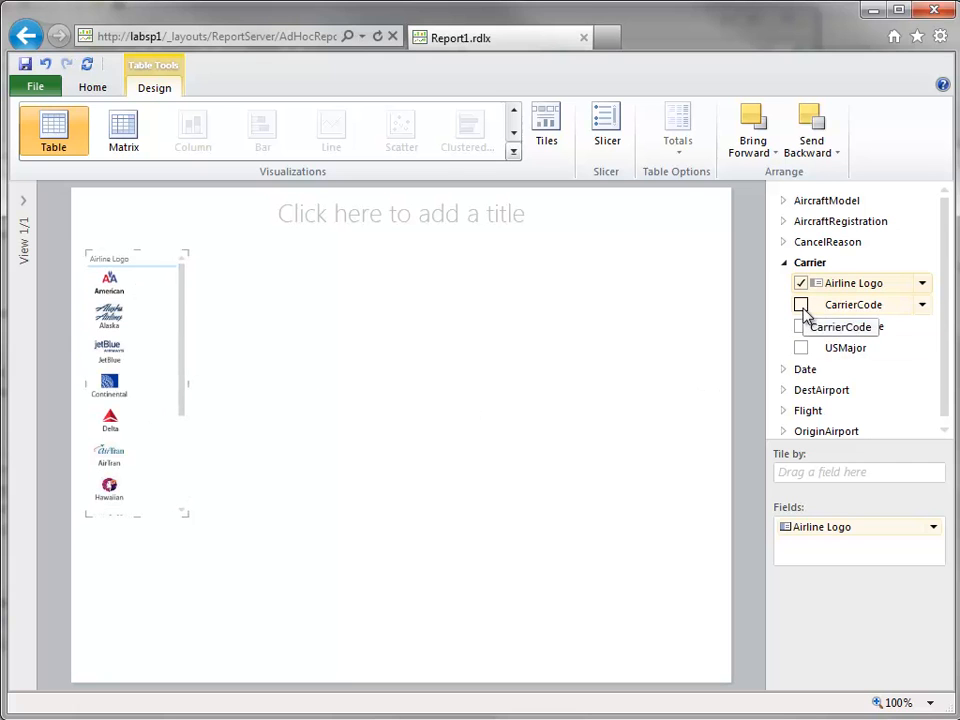
pyautogui.click(800, 304)
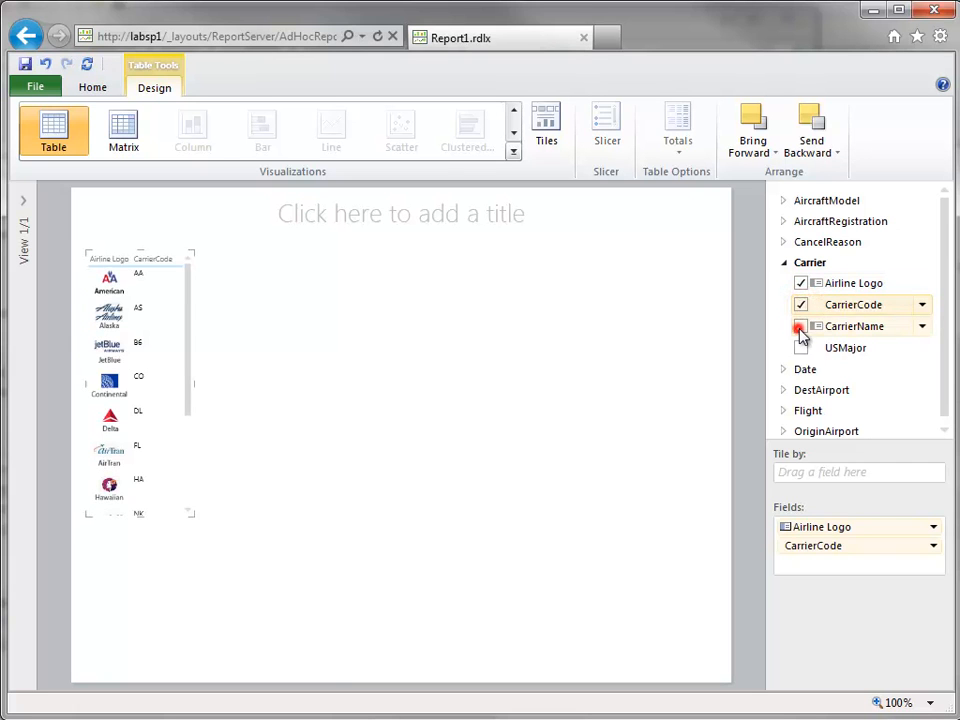
pyautogui.click(800, 326)
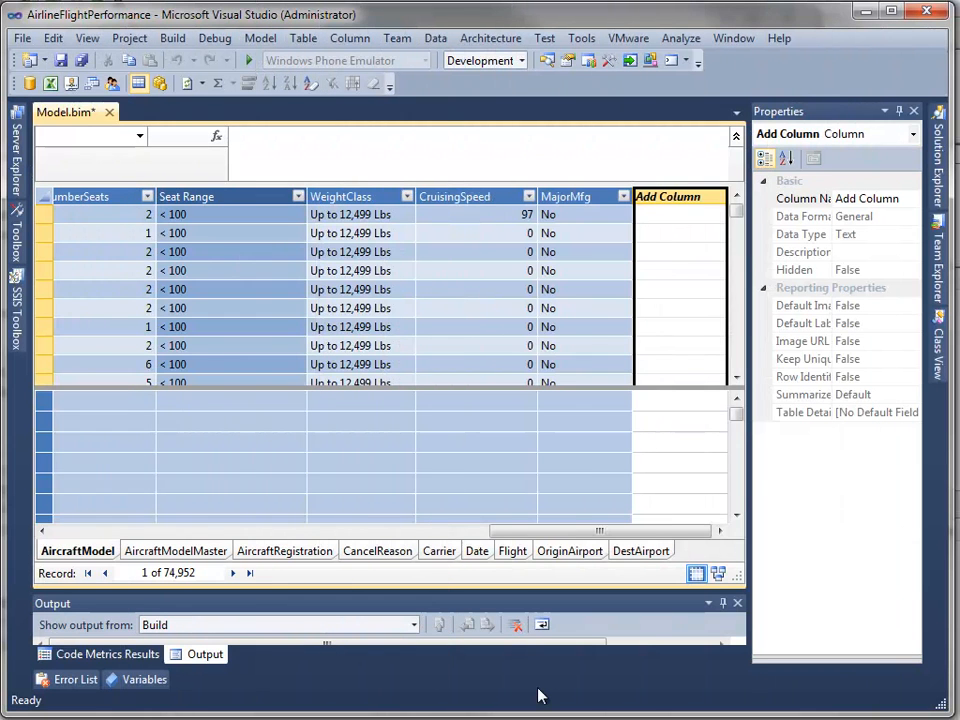
pyautogui.moveTo(550, 608)
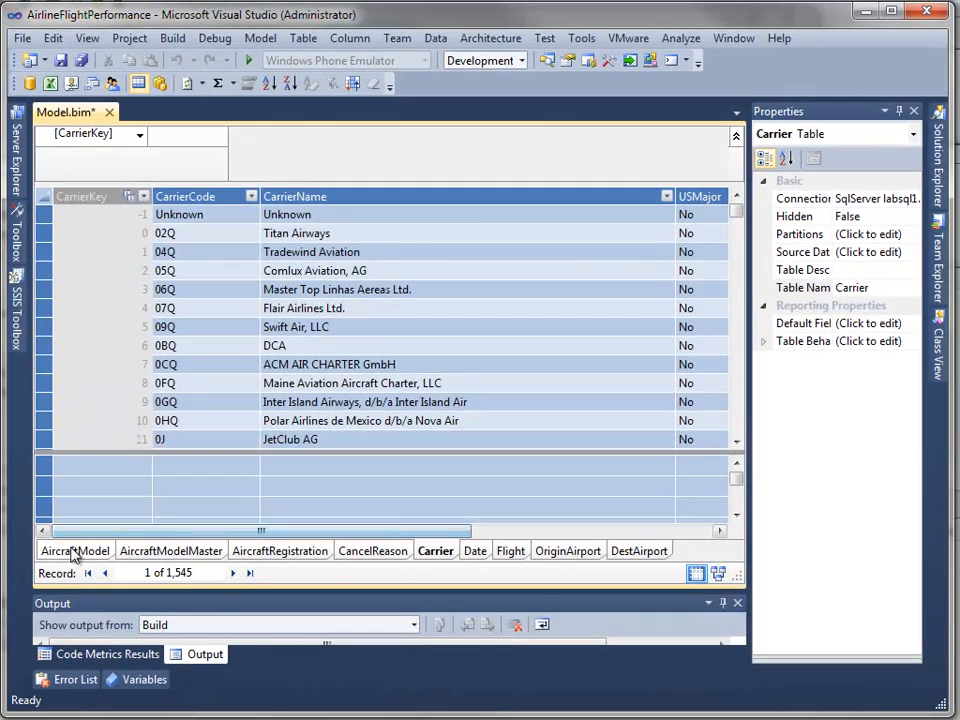
pyautogui.click(76, 550)
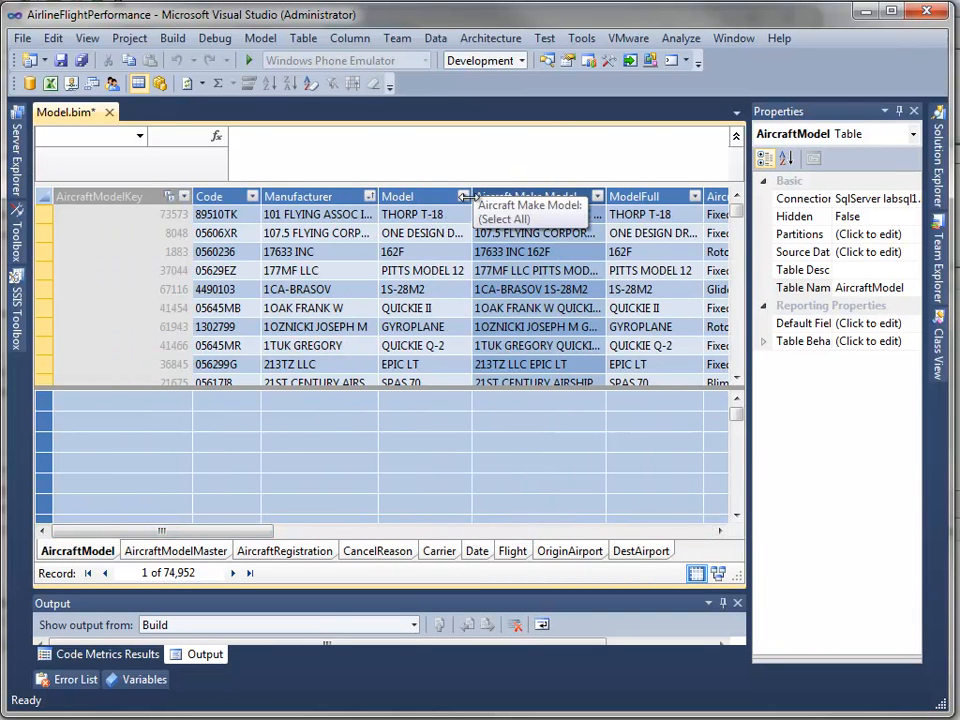
pyautogui.click(464, 196)
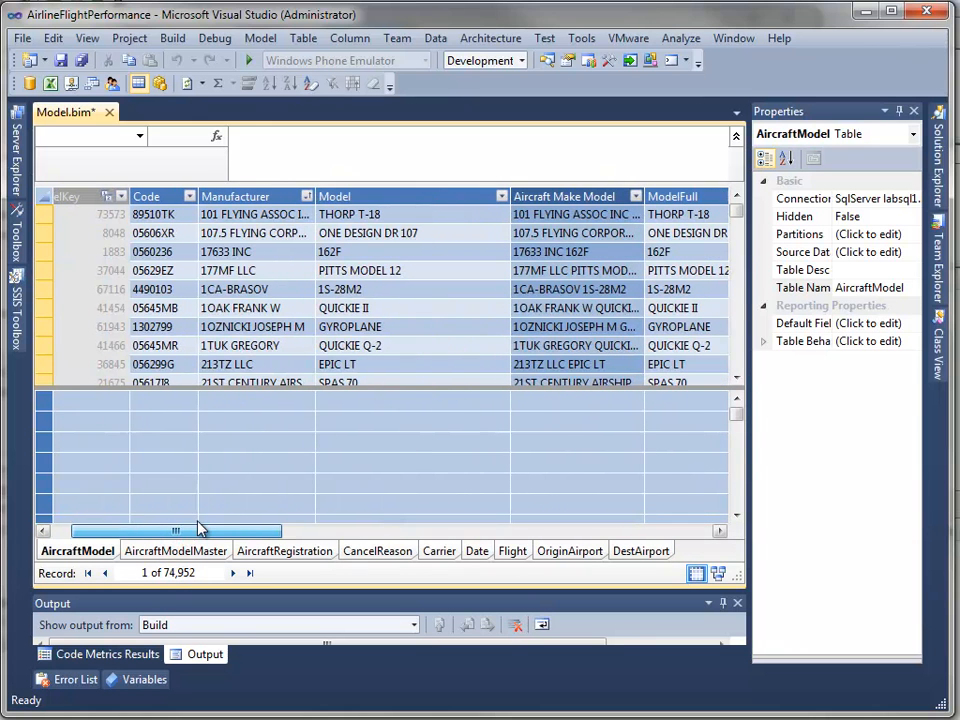
pyautogui.moveTo(176, 530); pyautogui.dragTo(518, 530)
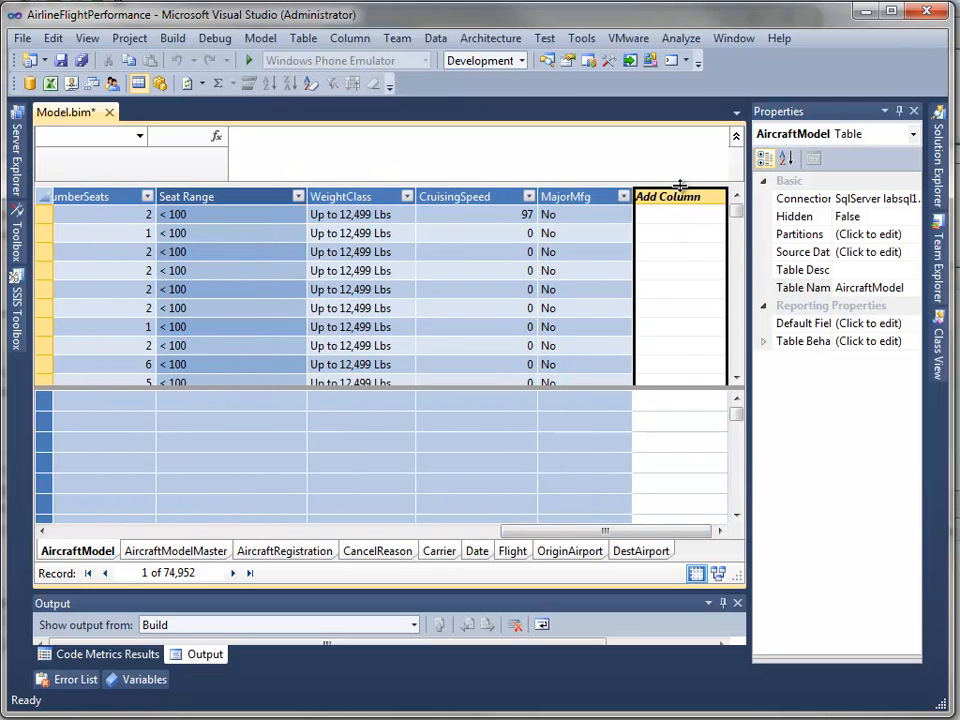
pyautogui.moveTo(576, 510)
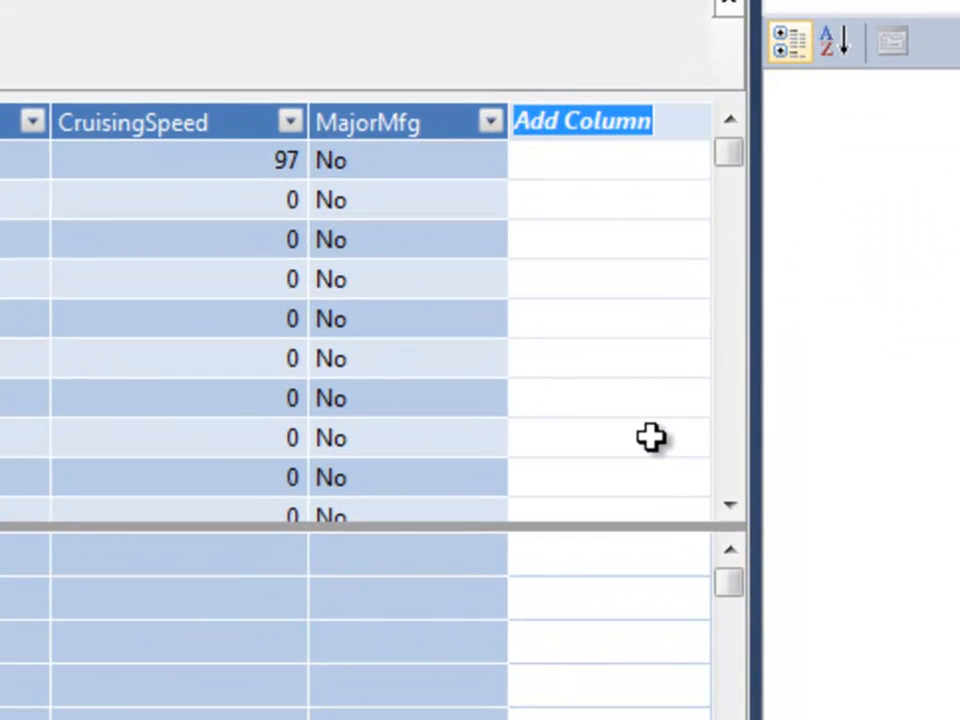
# - Name the new AircraftModel column ImageURL and select it
pyautogui.write('Image')
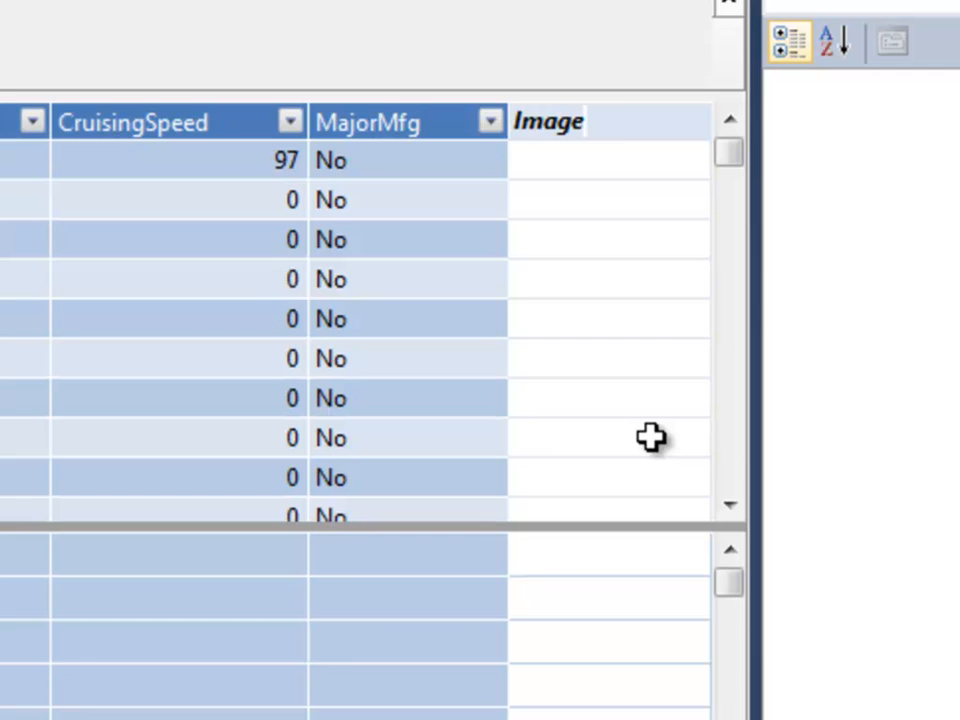
pyautogui.write('URL')
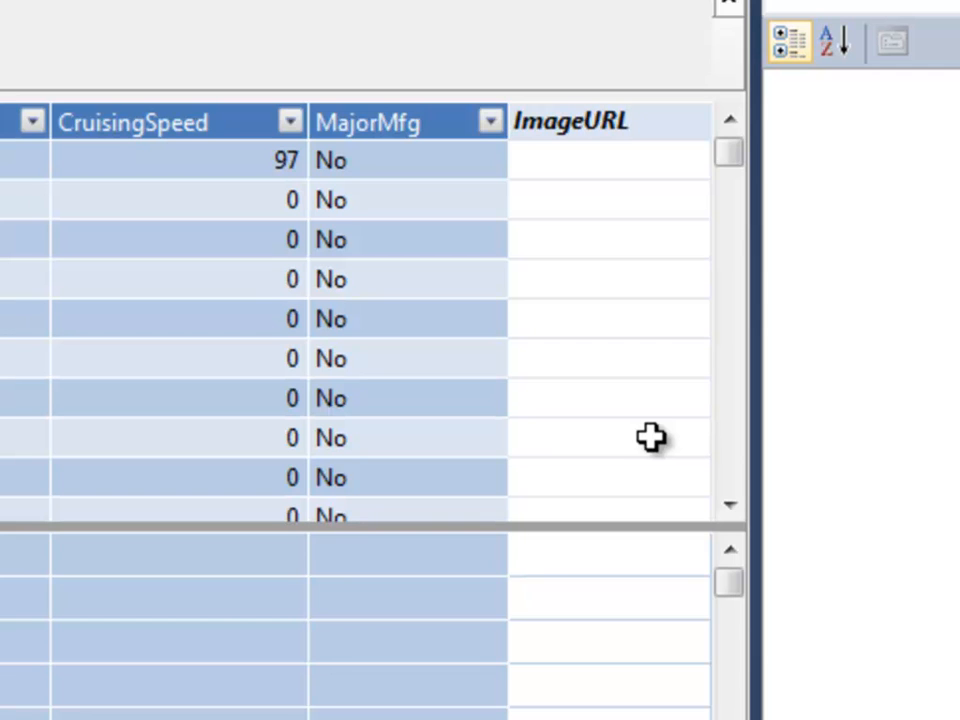
pyautogui.moveTo(624, 446)
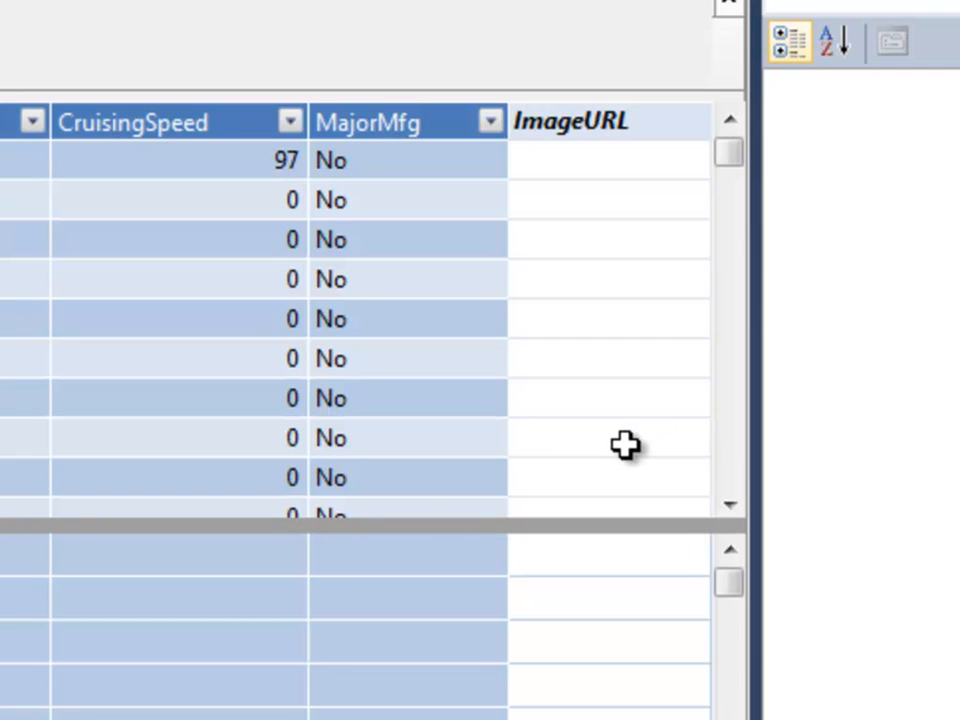
pyautogui.click(570, 122)
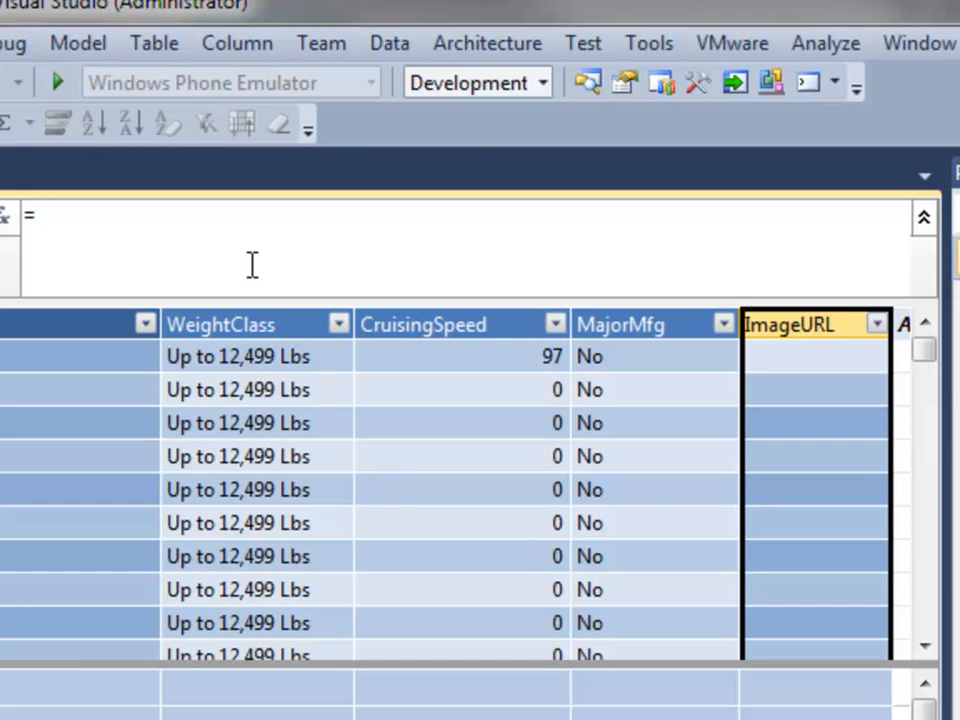
pyautogui.write('=CONCATENATE(')
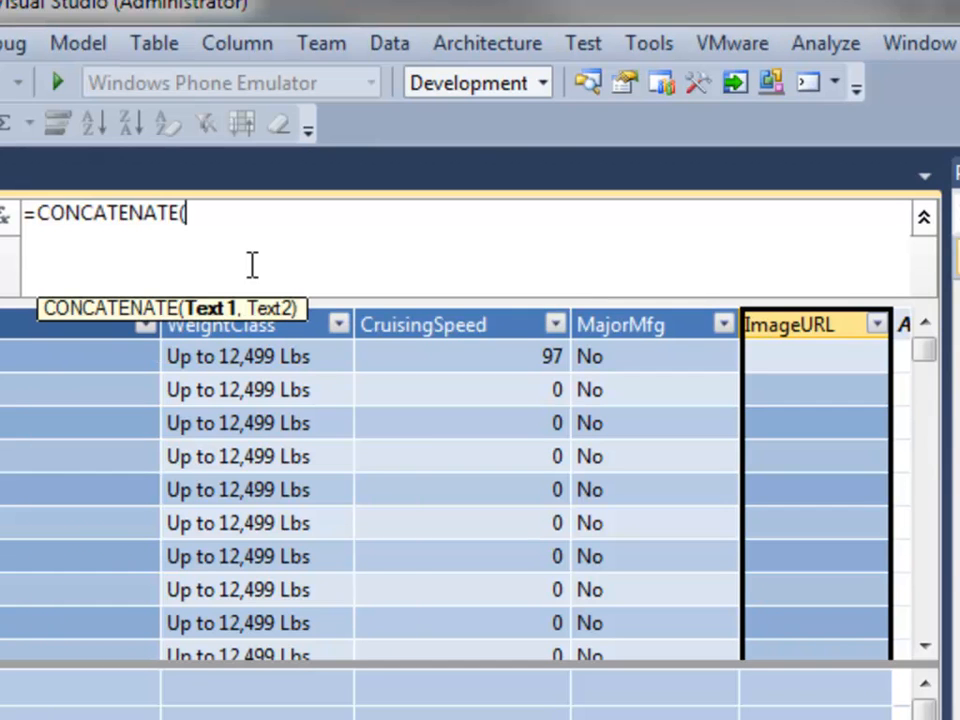
pyautogui.write('"http://msbiacademy.com/demo/",')
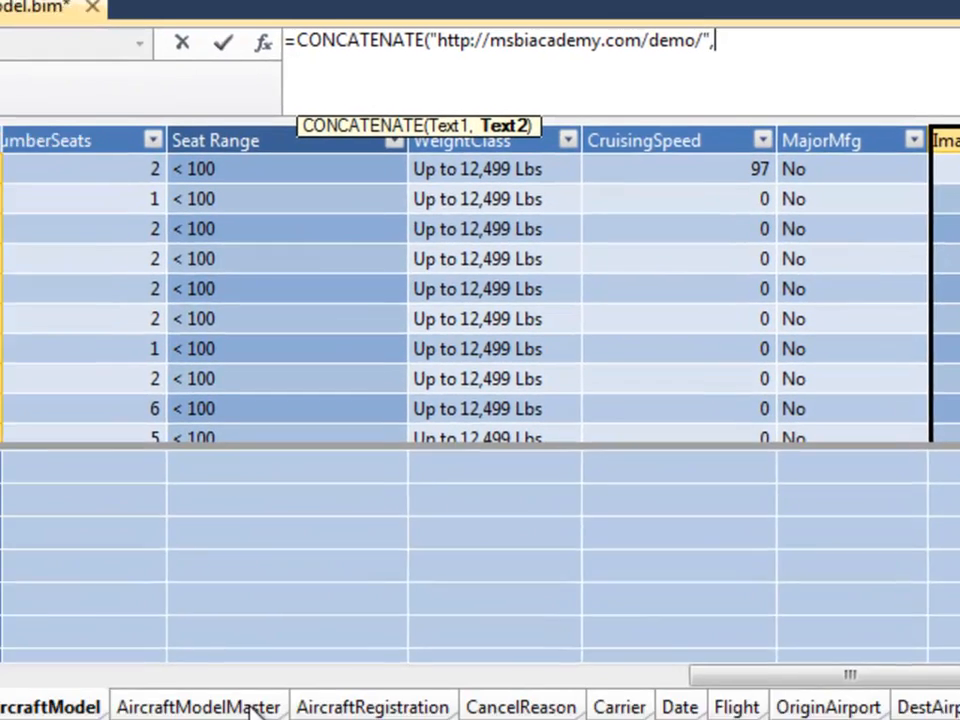
pyautogui.click(52, 684)
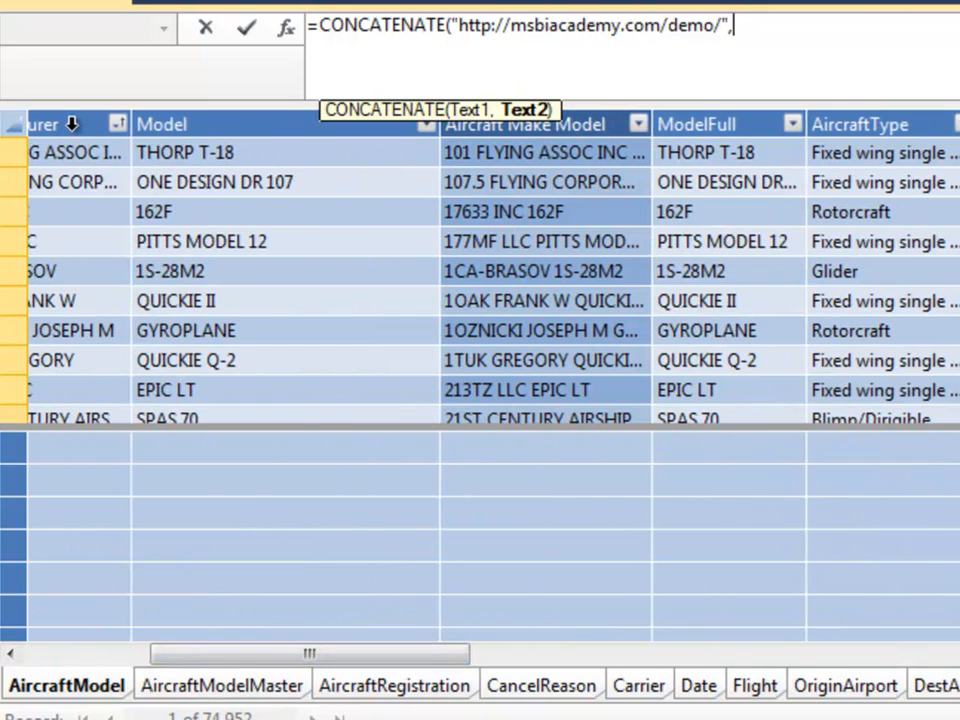
pyautogui.write('[Manufacturer])')
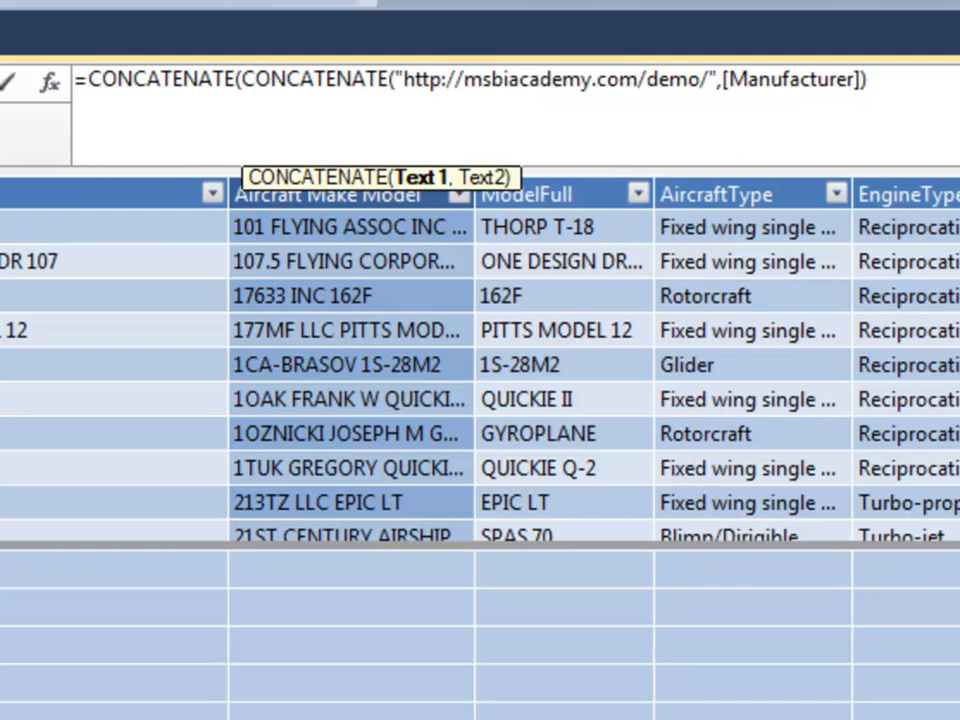
pyautogui.write(',"-"')
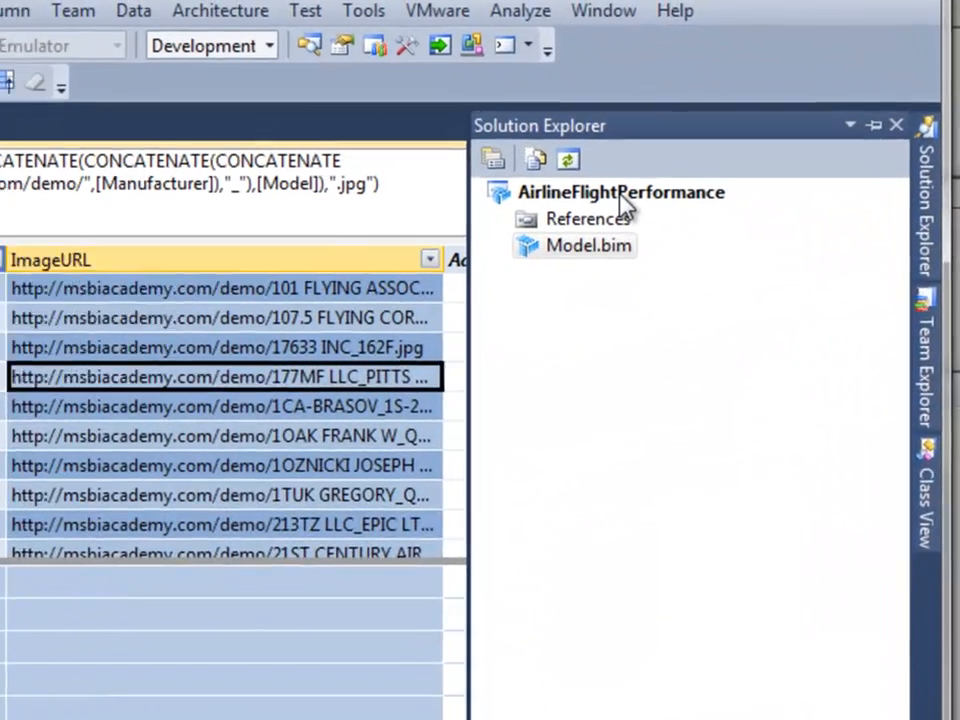
# - Deploy the AirlineFlightPerformance project from Solution Explorer and dismiss the success dialog
pyautogui.rightClick(620, 192)
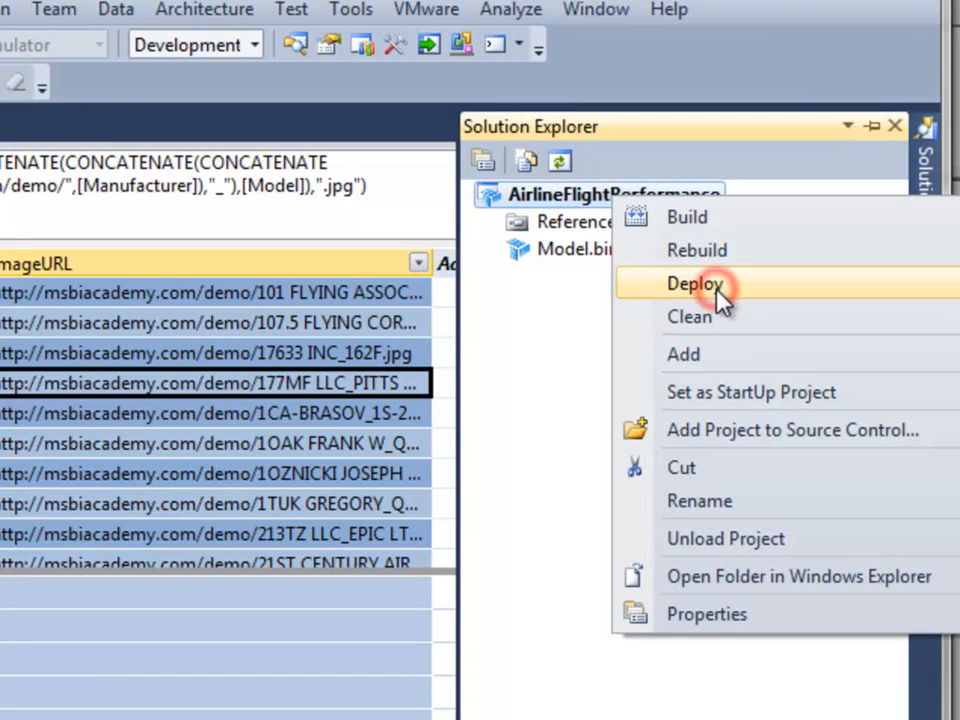
pyautogui.click(694, 284)
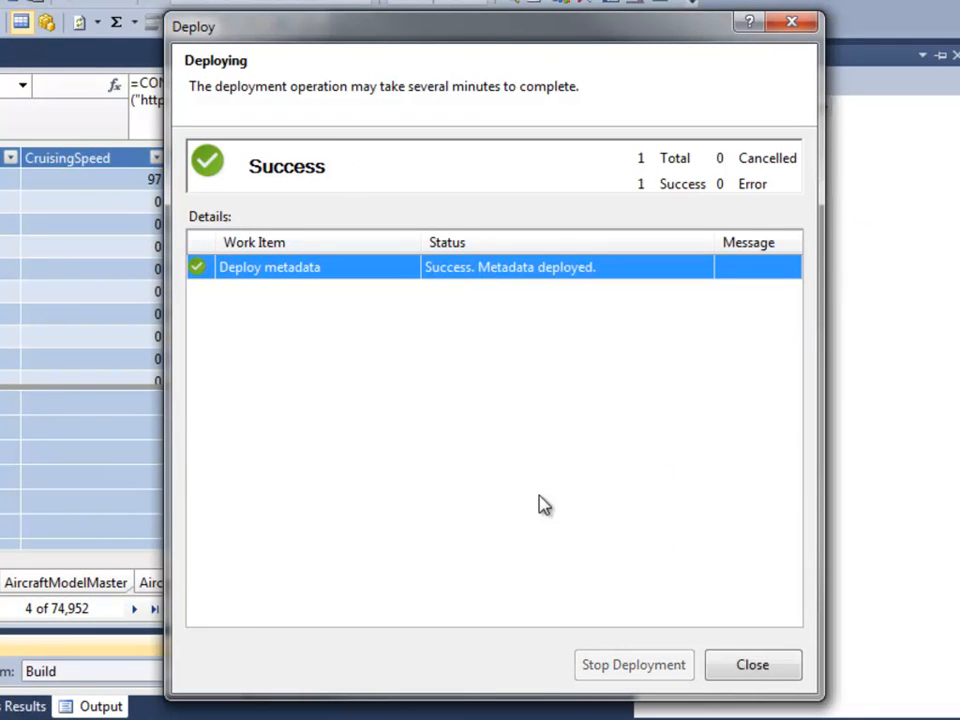
pyautogui.click(752, 664)
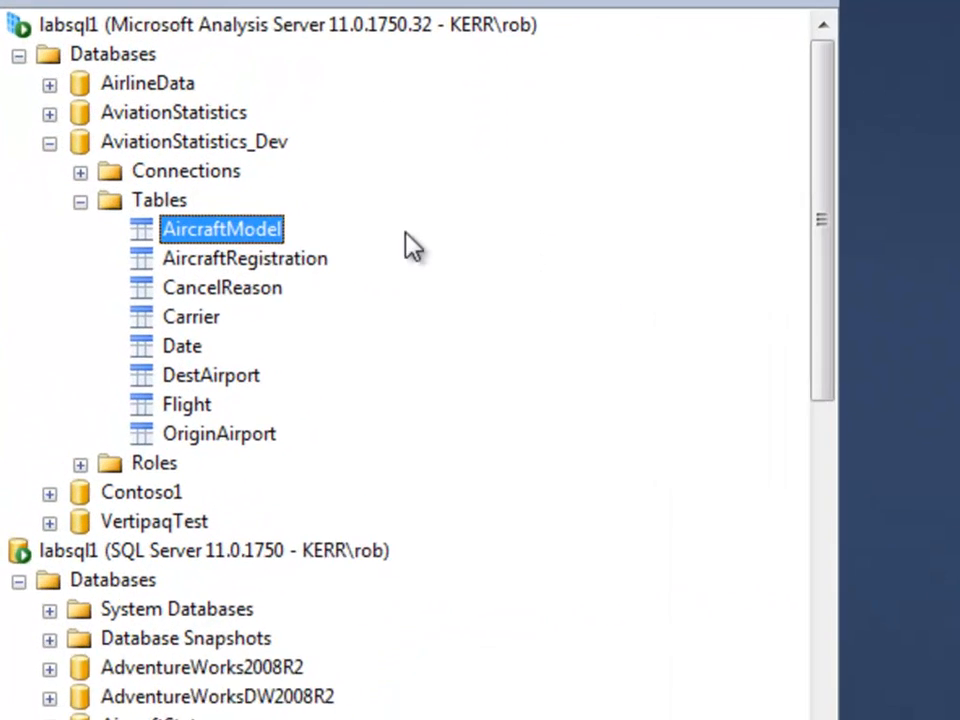
# - Process the AircraftModel table, reloading its 74,952 rows, and dismiss the success dialog
pyautogui.rightClick(220, 228)
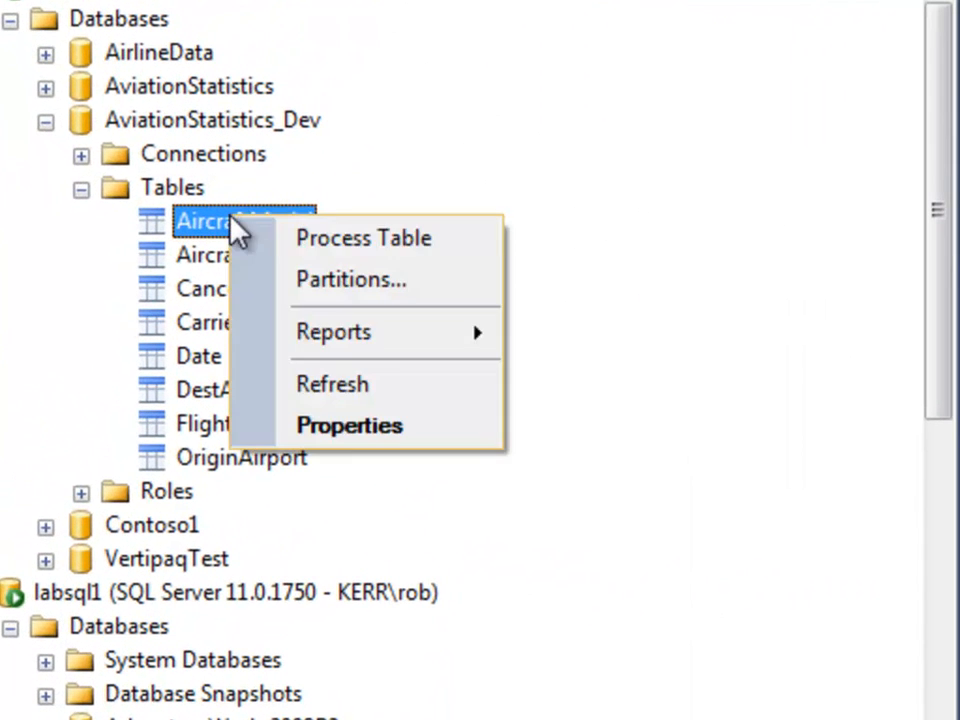
pyautogui.moveTo(364, 238)
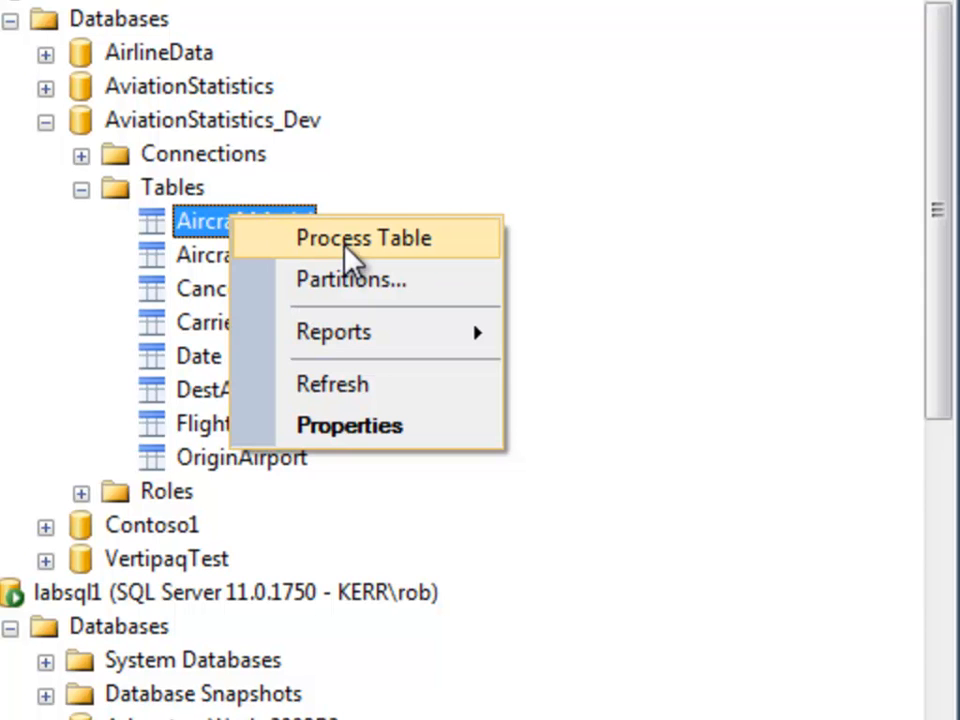
pyautogui.click(364, 238)
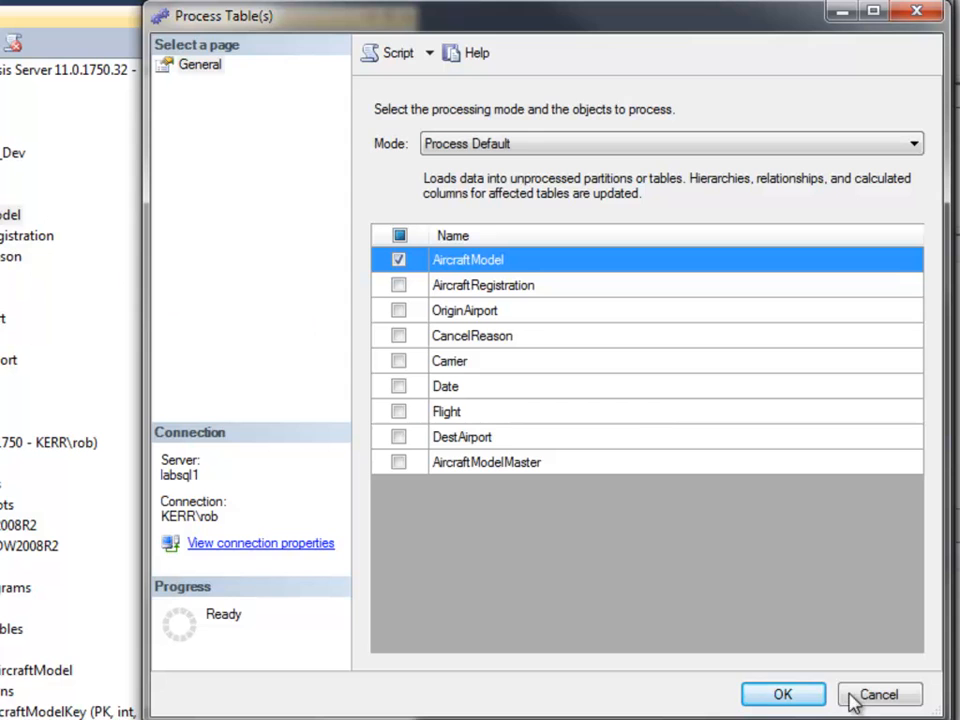
pyautogui.click(784, 694)
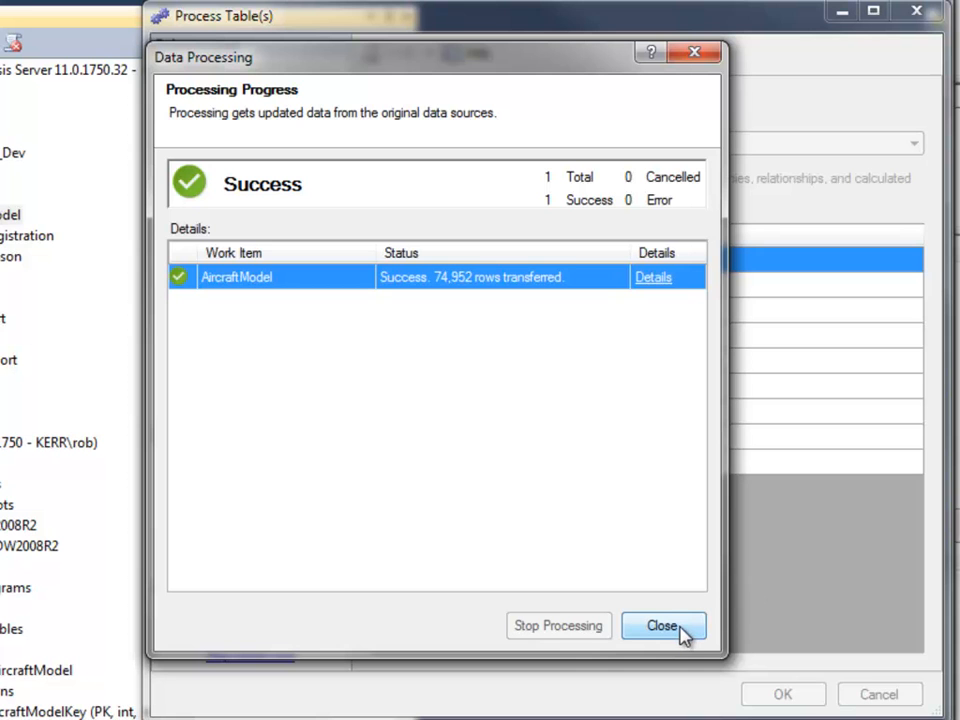
pyautogui.click(664, 624)
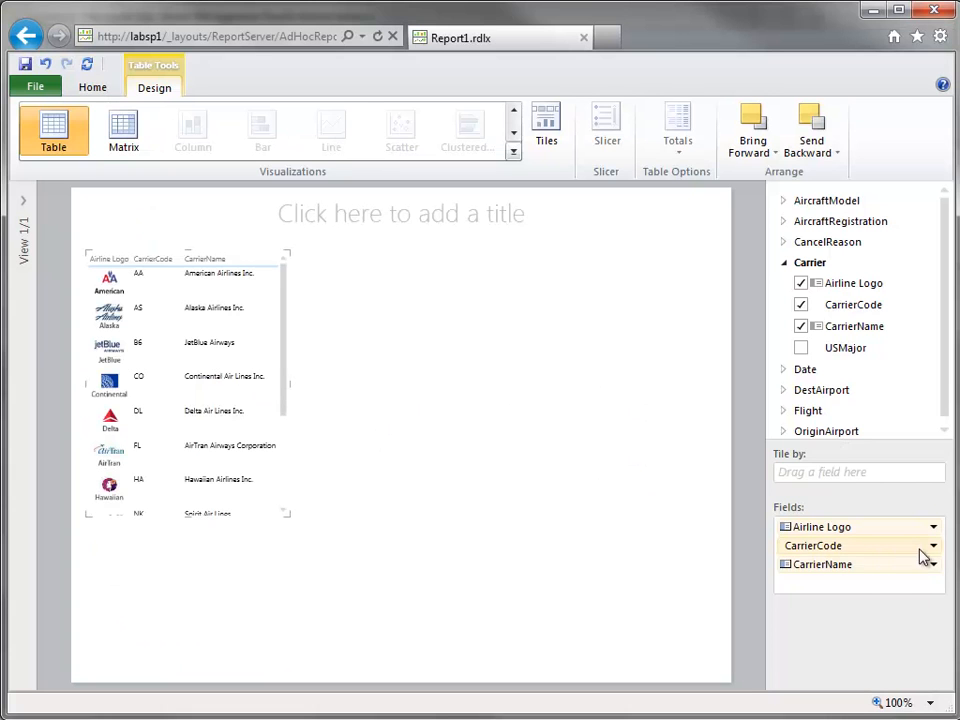
# - Remove CarrierName and CarrierCode so only Airline Logo remains in the table
pyautogui.click(934, 560)
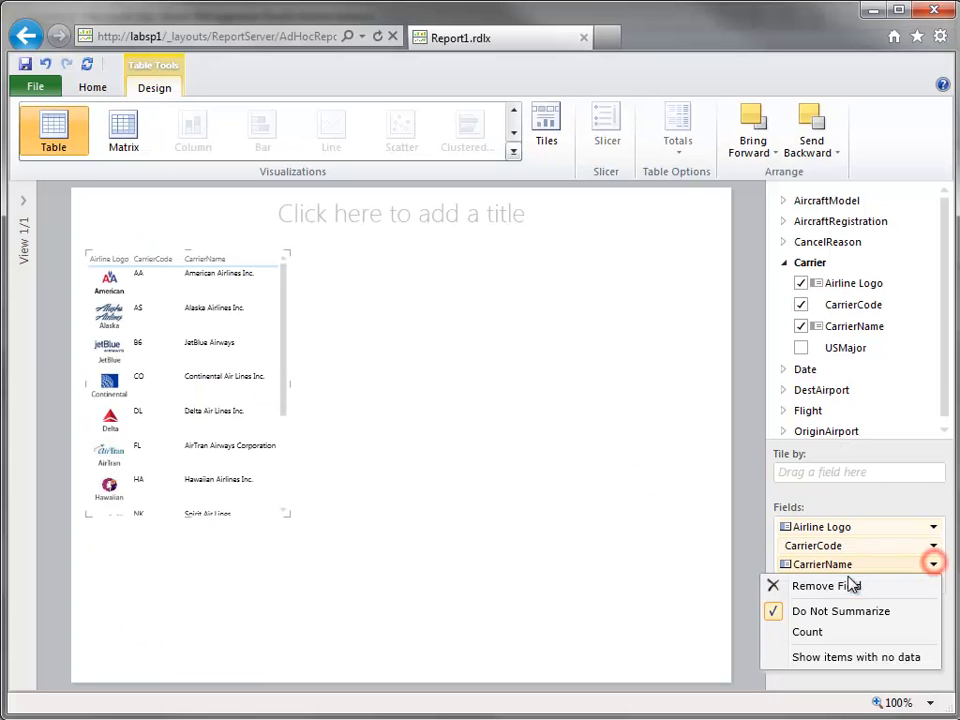
pyautogui.click(824, 584)
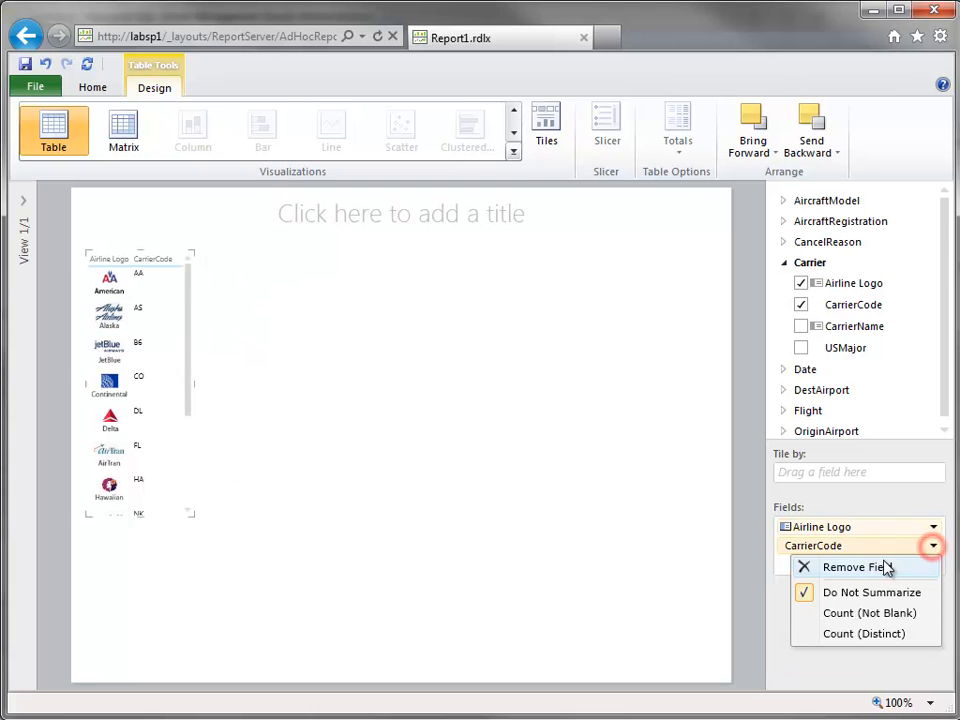
pyautogui.click(848, 566)
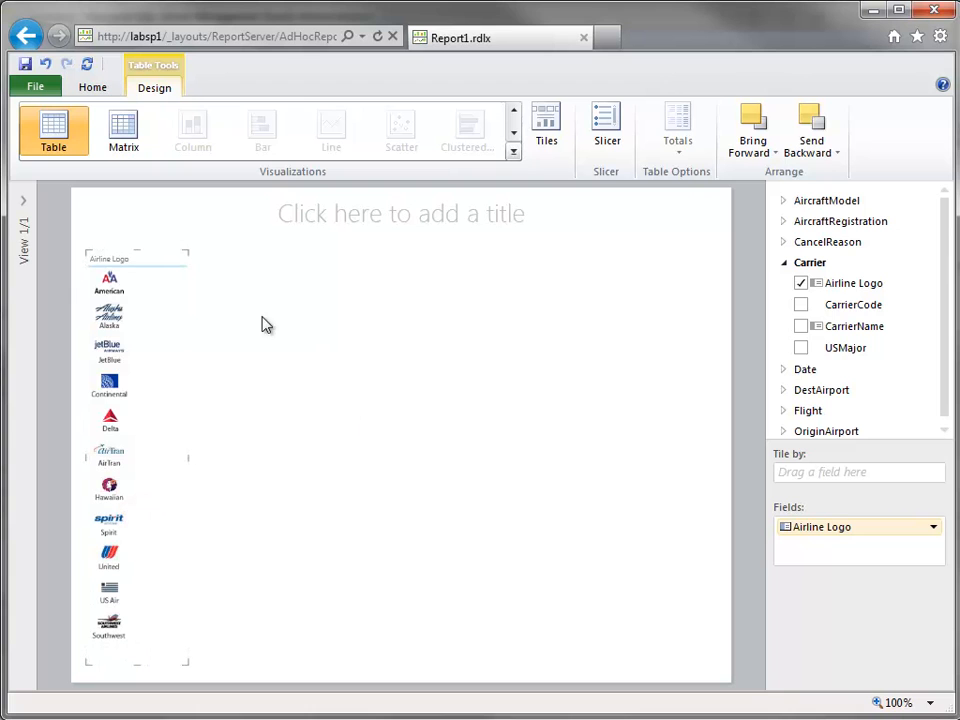
pyautogui.moveTo(608, 124)
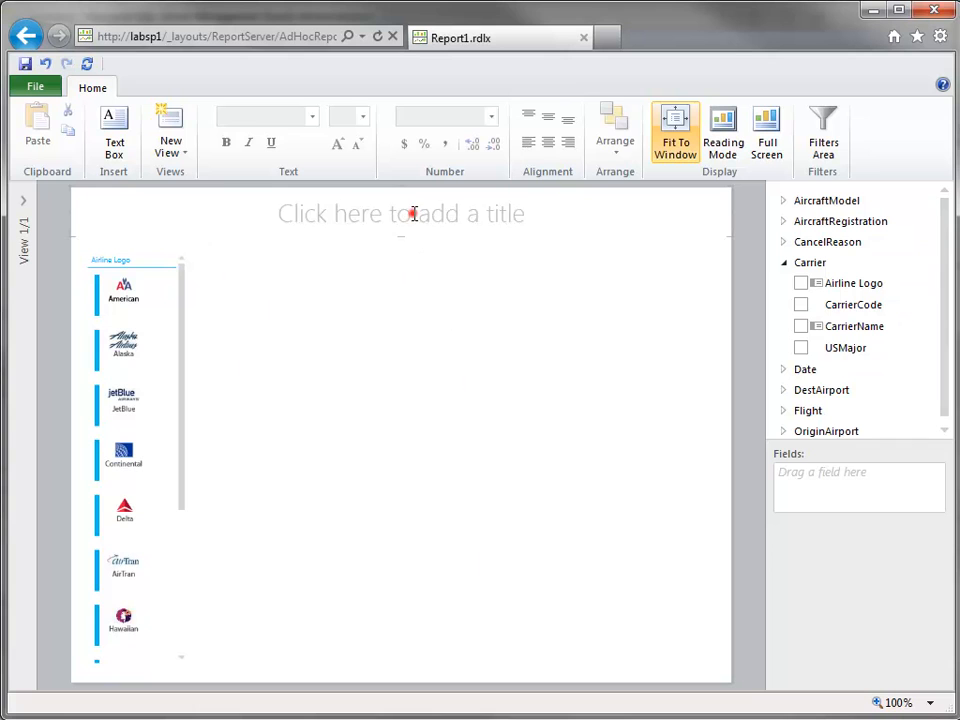
# - Title the report 'Airline Models Flown' and expand the AircraftModel fields
pyautogui.write('A')
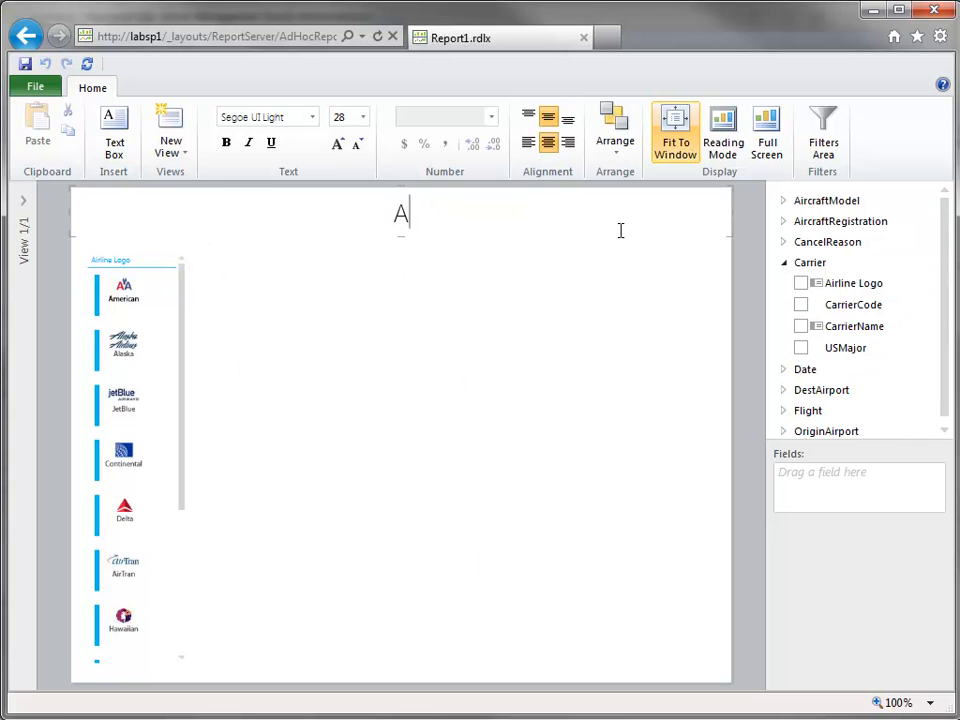
pyautogui.write('irline Models Flown')
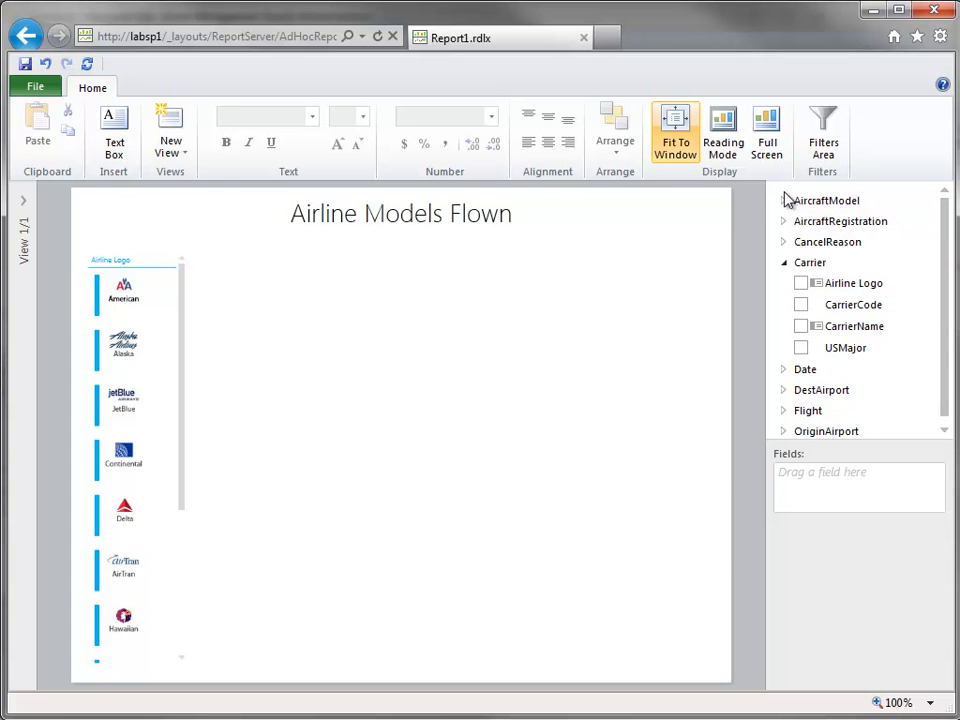
pyautogui.click(784, 200)
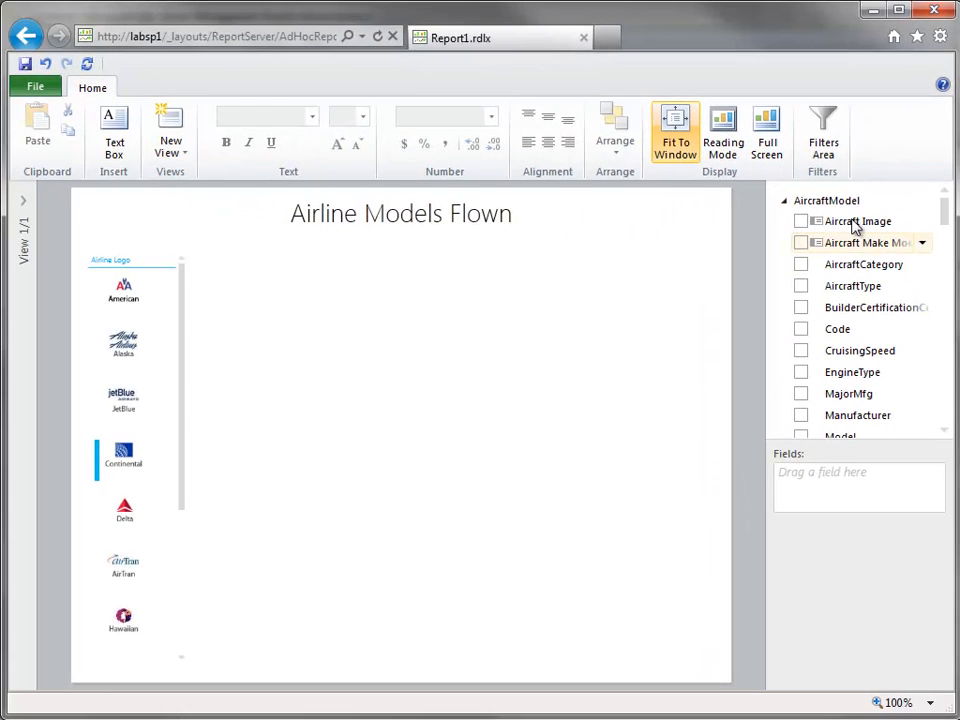
# - Start a second table with Aircraft Image and add On-Time Flight % to it
pyautogui.click(800, 220)
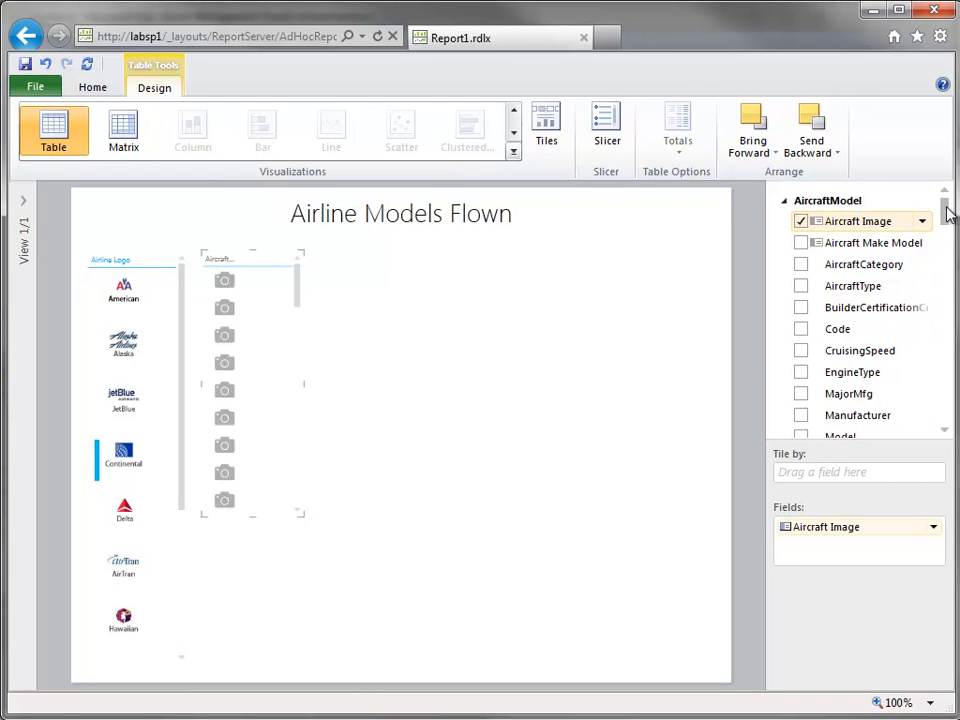
pyautogui.scroll(-3)
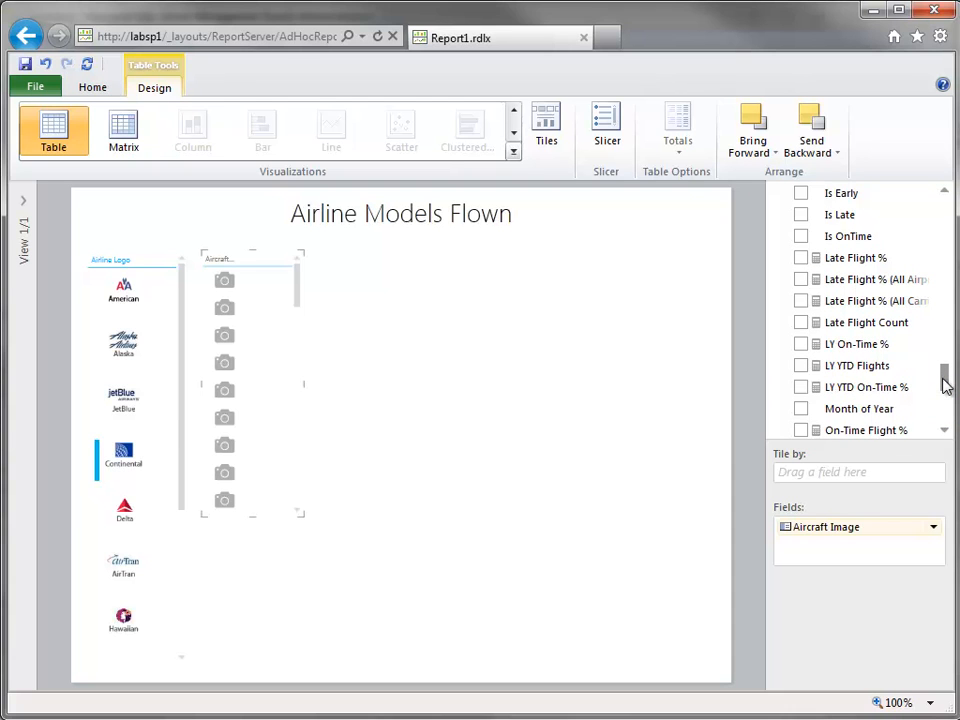
pyautogui.scroll(-3)
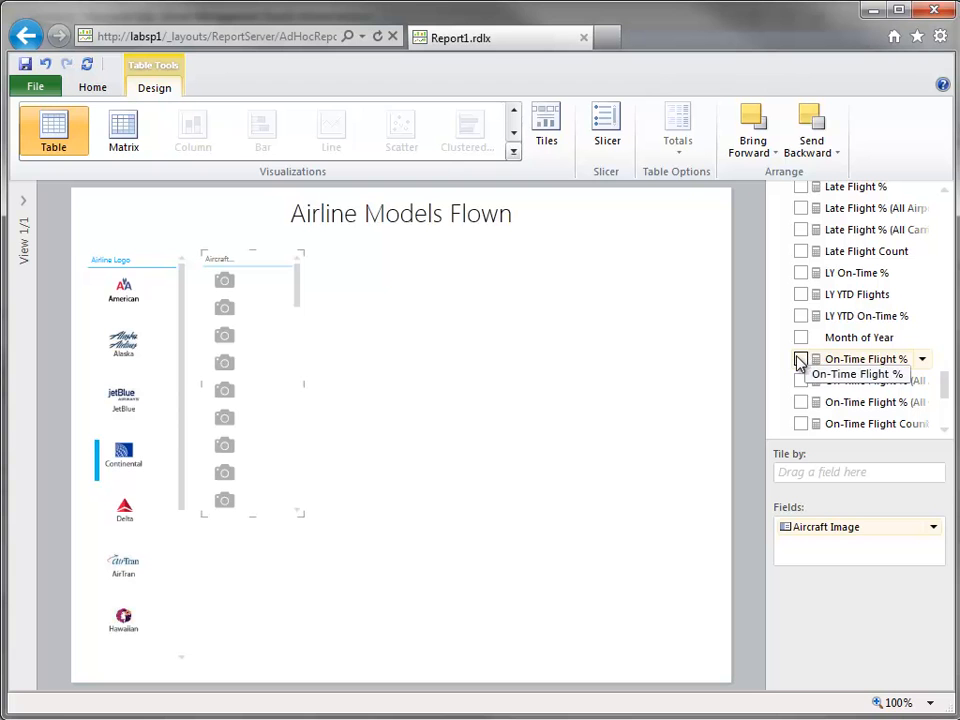
pyautogui.click(800, 360)
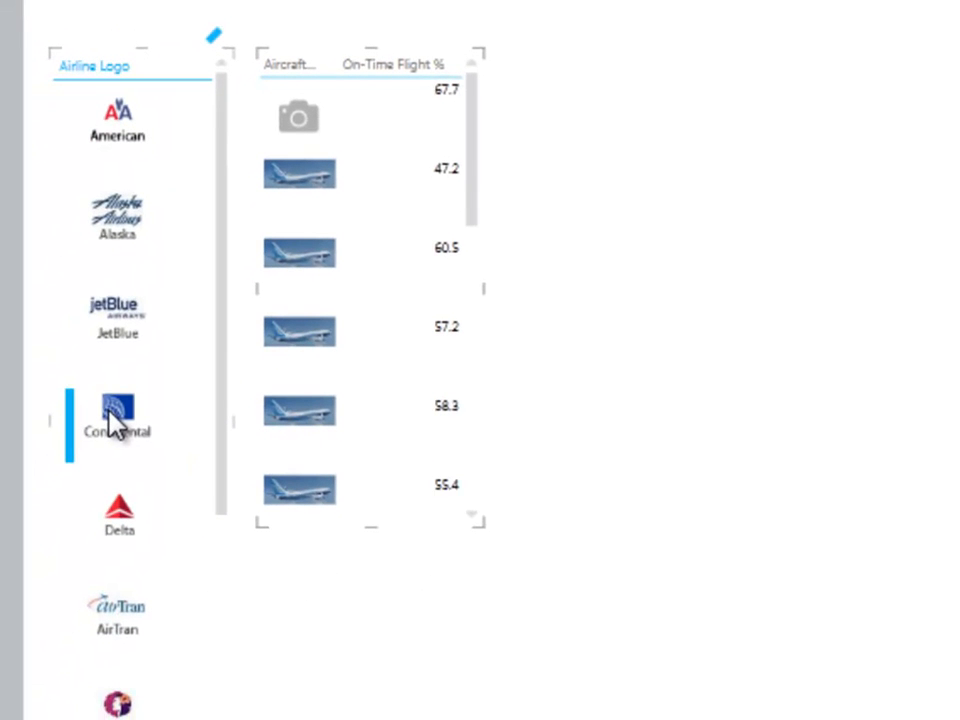
# - Filter the aircraft table by the Continental, Alaska and AirTran logos in the slicer
pyautogui.click(114, 216)
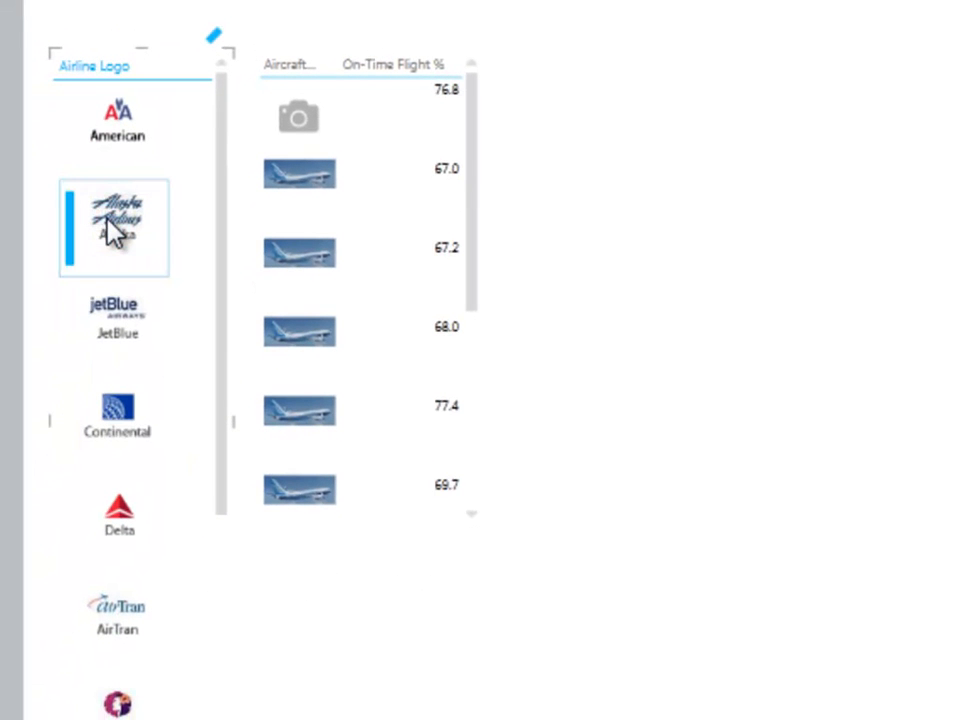
pyautogui.click(116, 616)
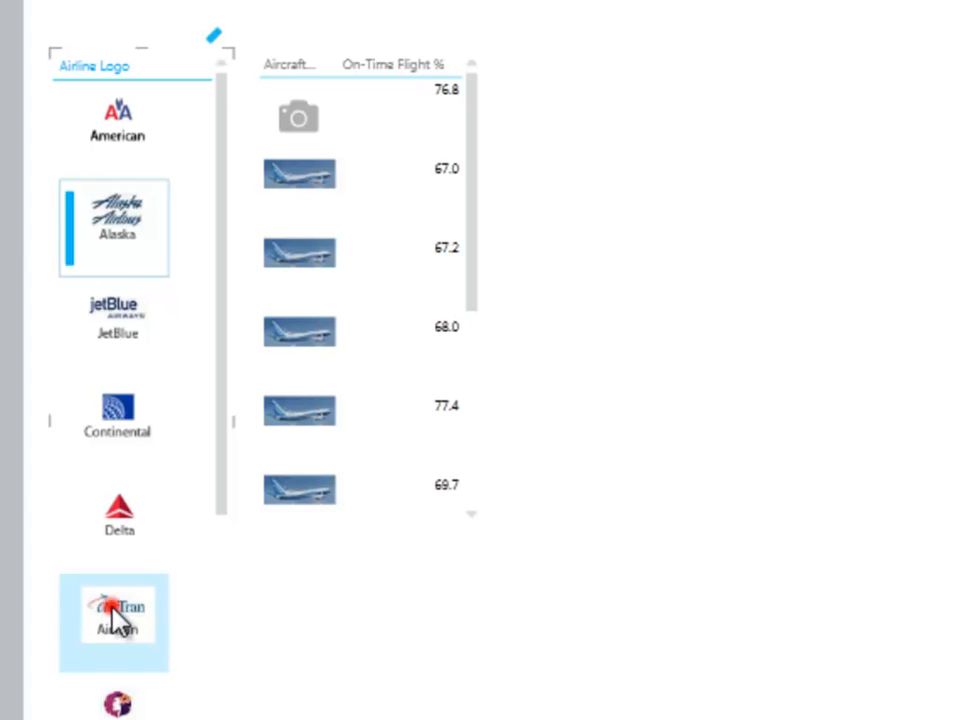
pyautogui.click(114, 622)
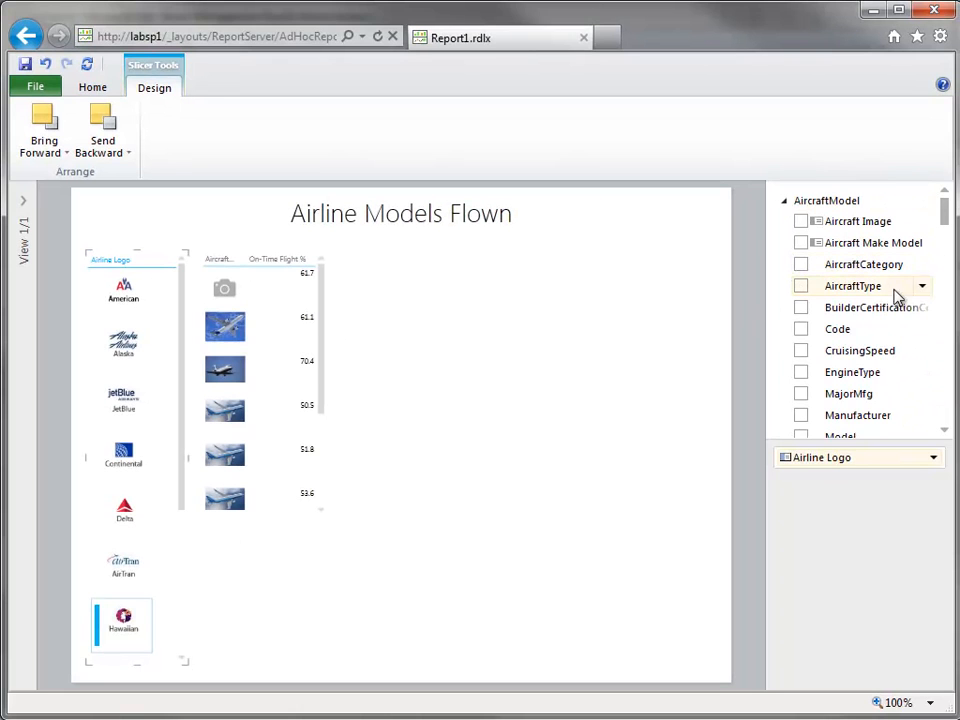
# - Add ModelFull, NumberEngines and Avg Flight Miles columns to the aircraft table
pyautogui.scroll(-3)
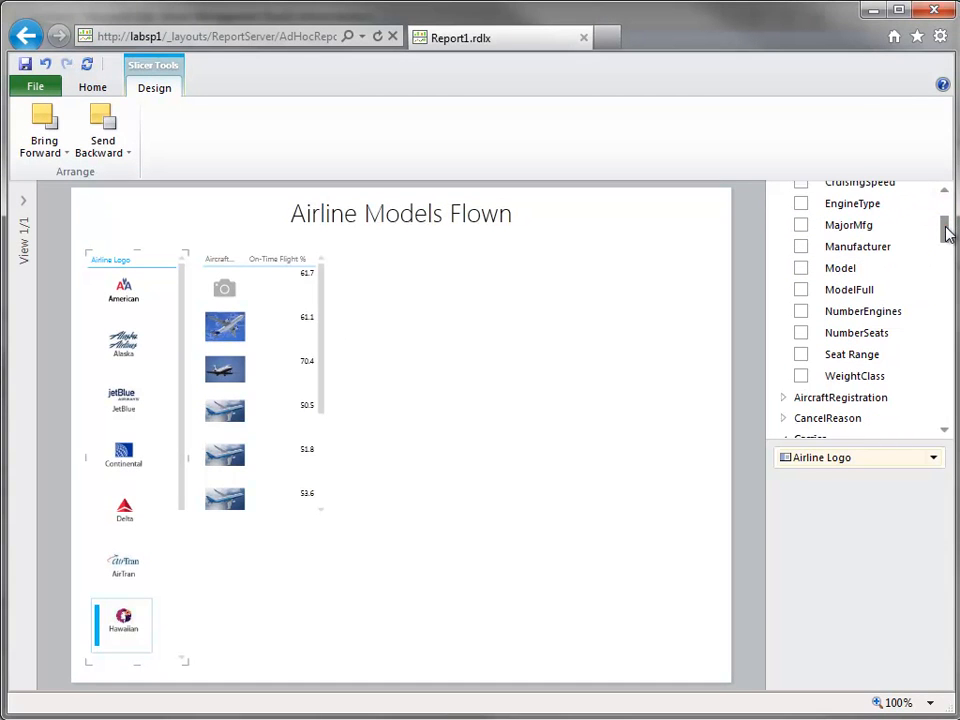
pyautogui.click(258, 420)
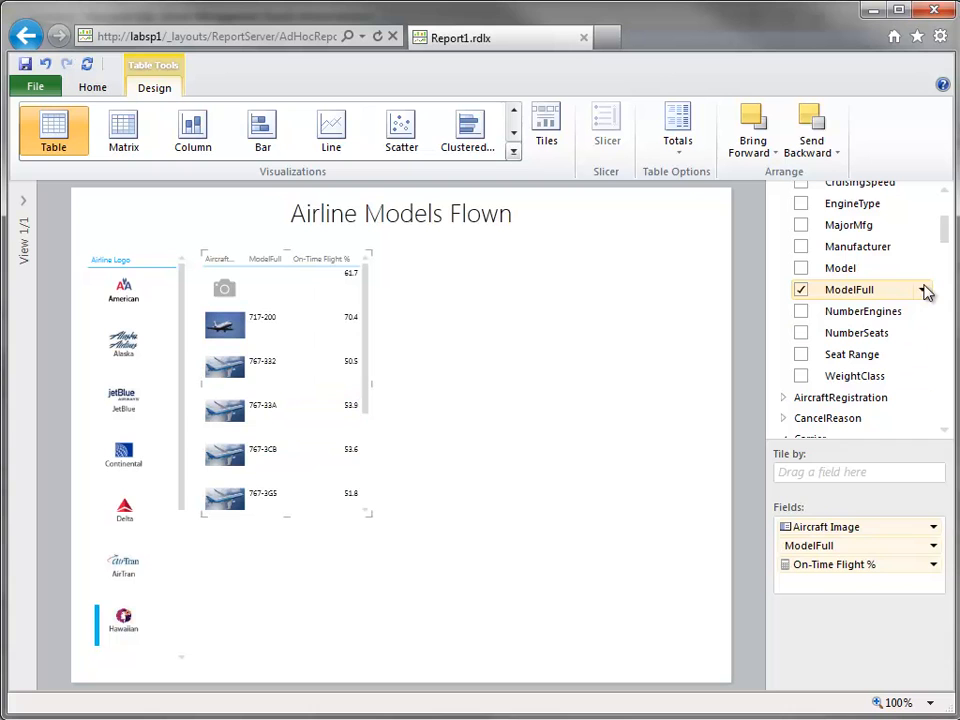
pyautogui.click(800, 312)
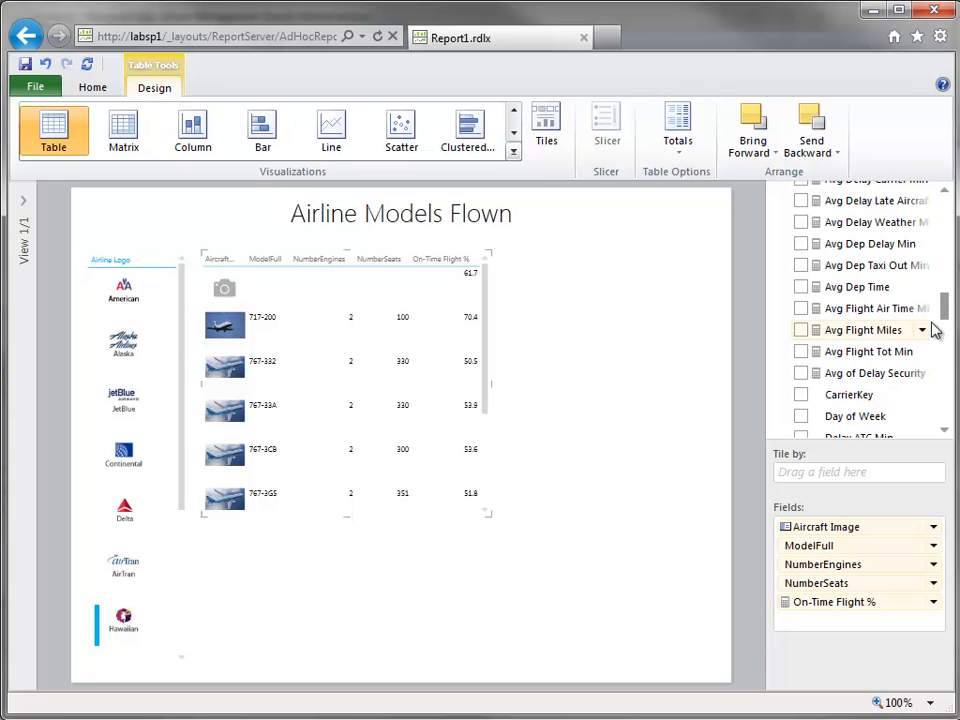
pyautogui.click(800, 330)
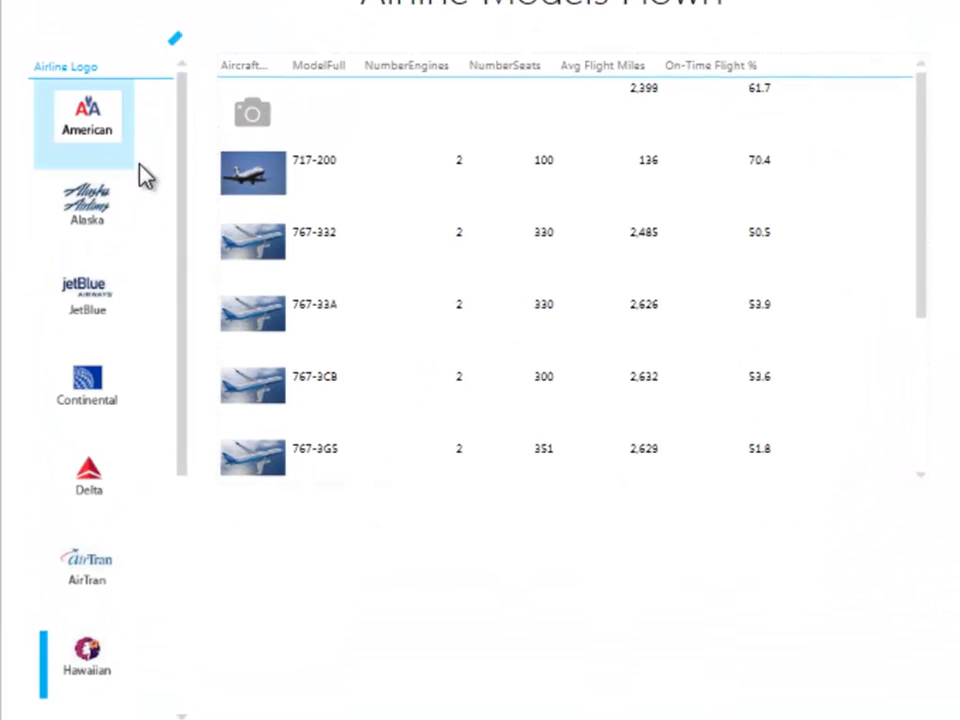
pyautogui.click(86, 204)
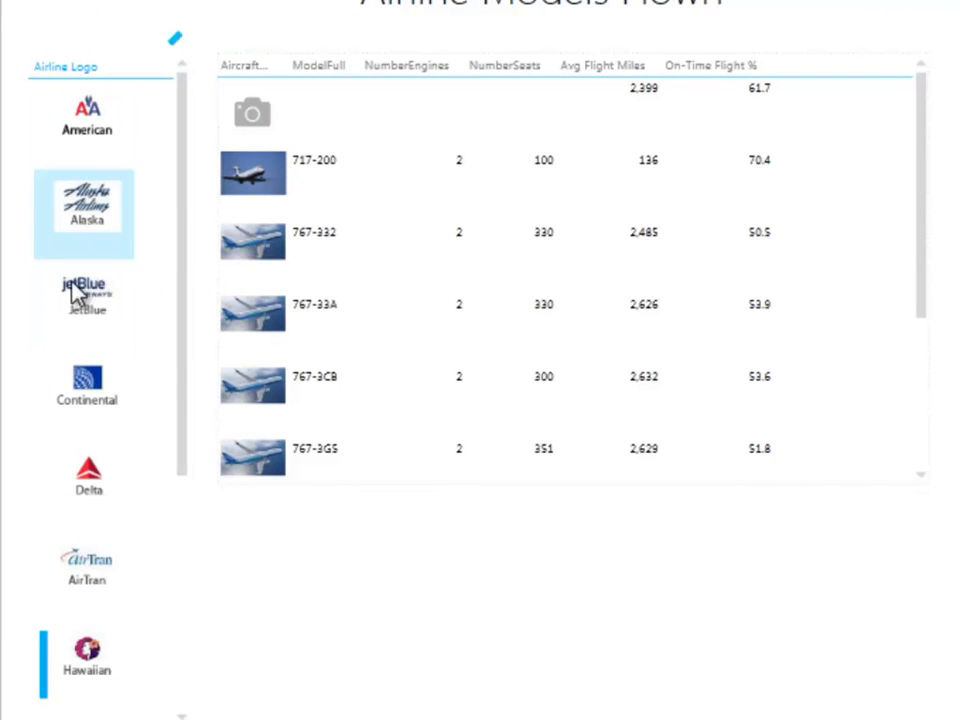
pyautogui.click(84, 300)
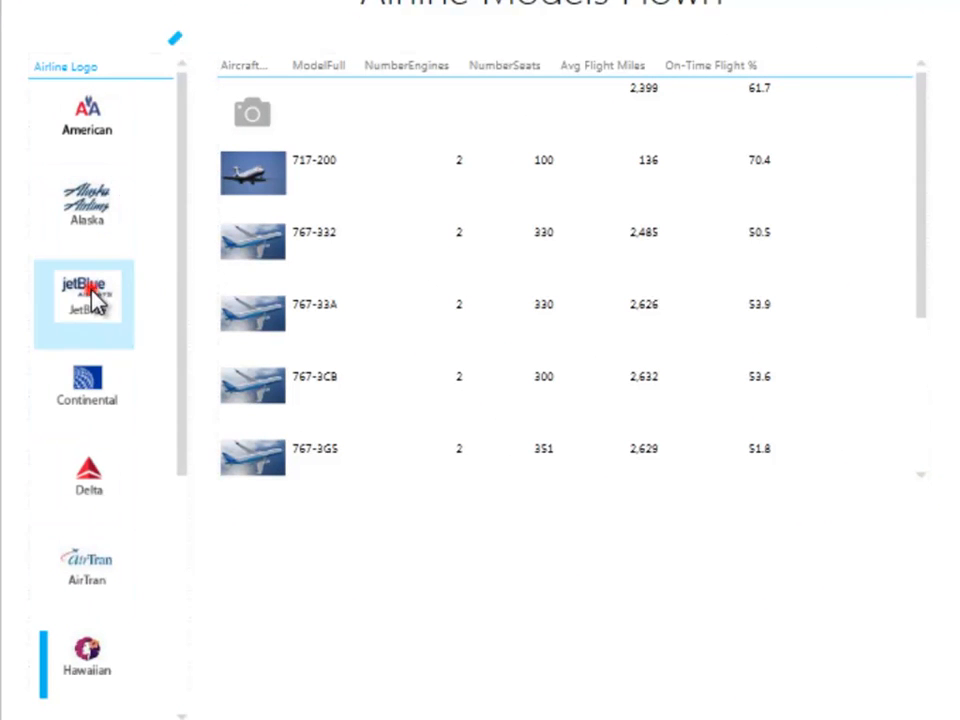
pyautogui.click(84, 300)
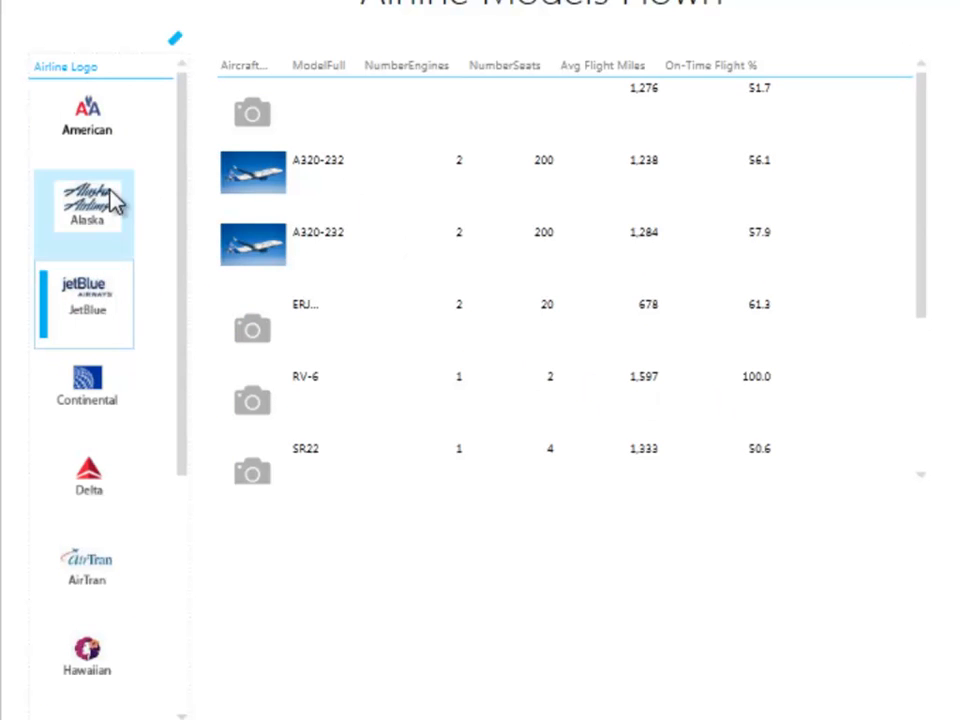
pyautogui.click(86, 486)
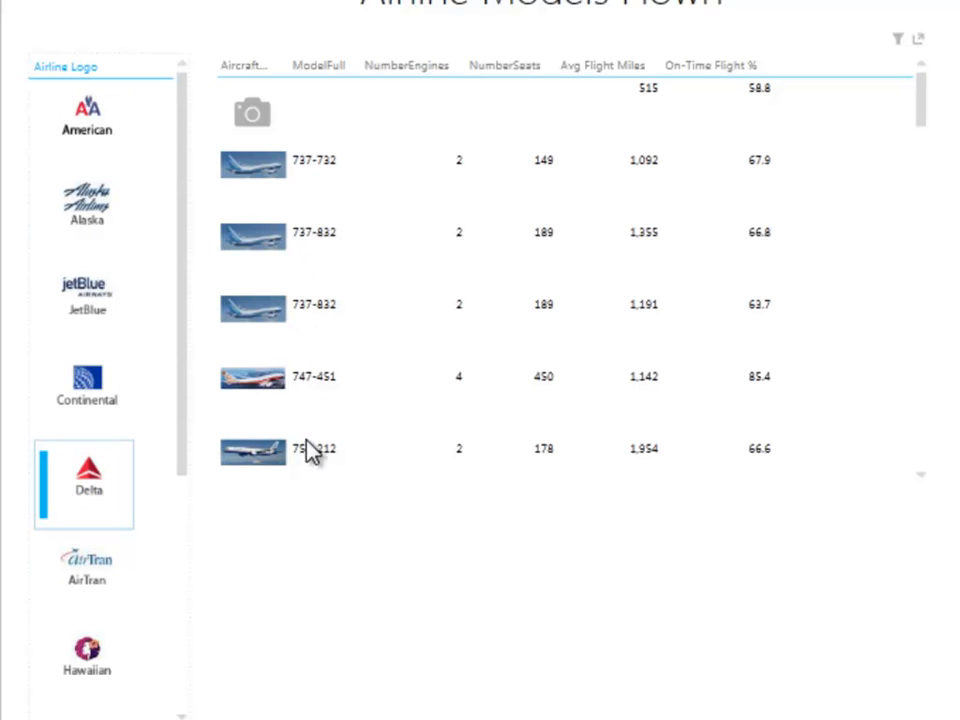
pyautogui.moveTo(272, 488)
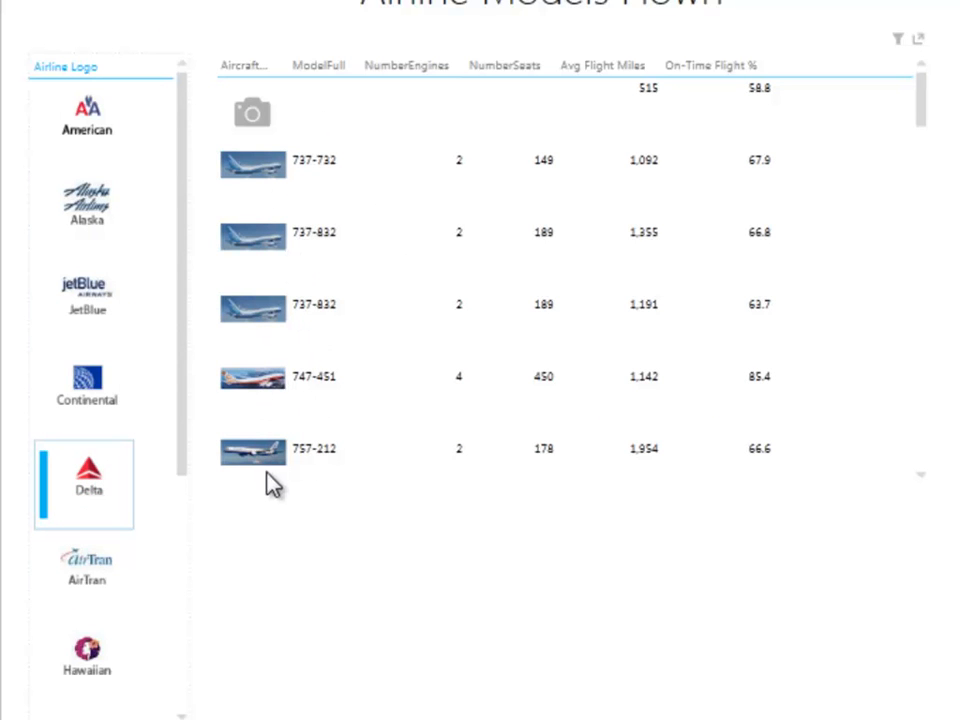
pyautogui.click(86, 656)
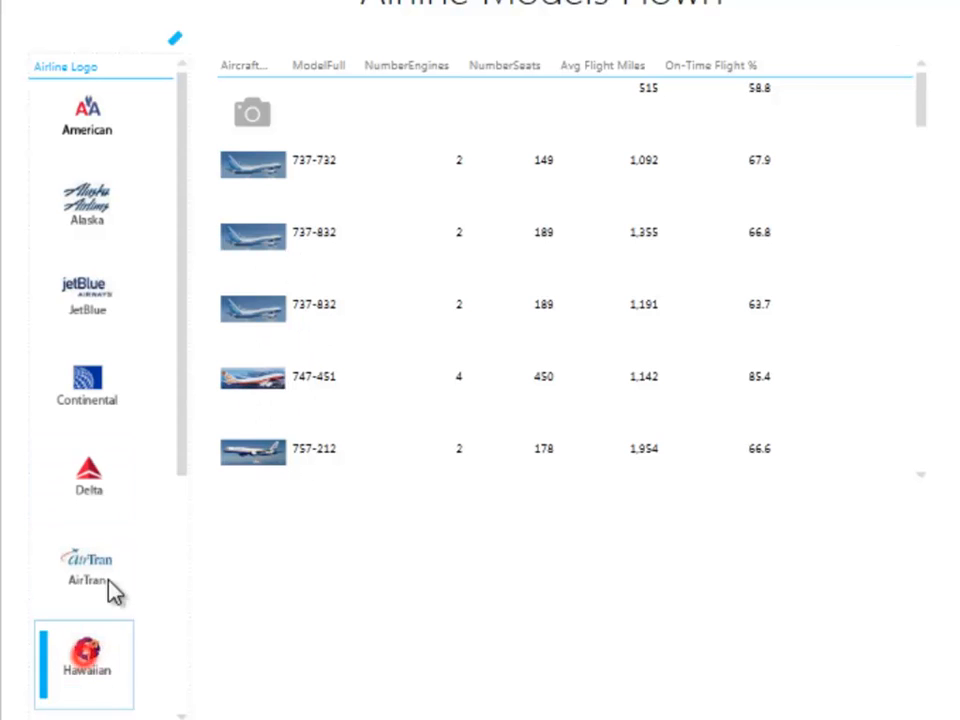